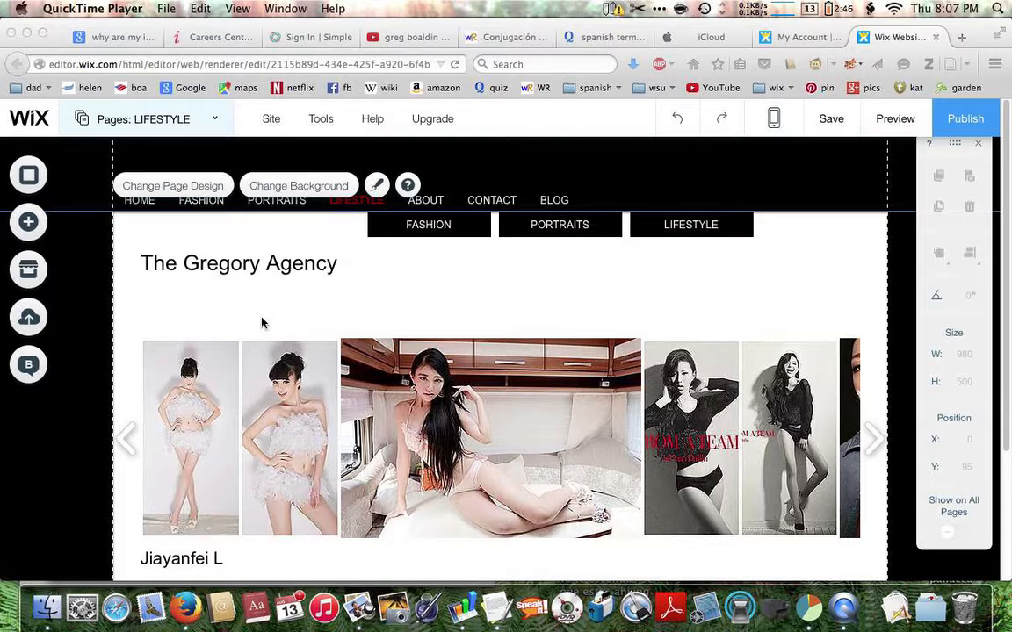
mouse_move(256, 342)
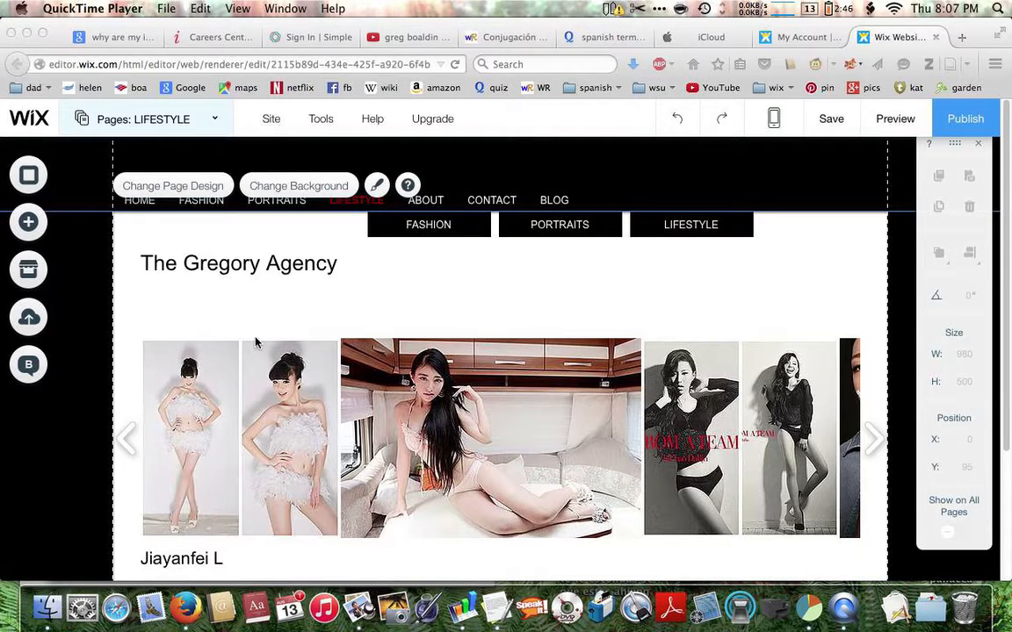
mouse_move(301, 346)
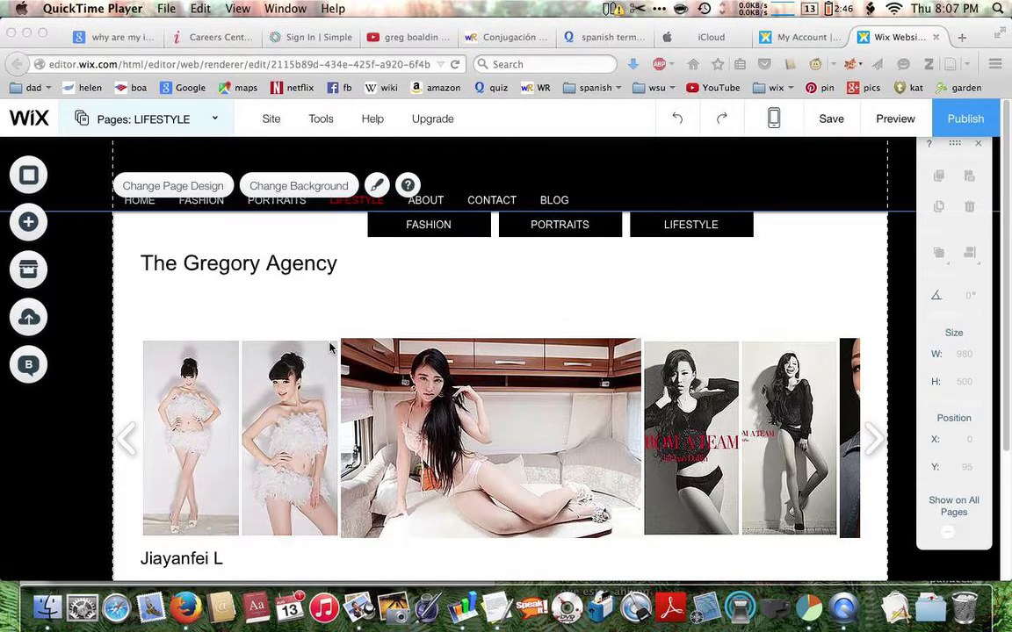
mouse_move(258, 406)
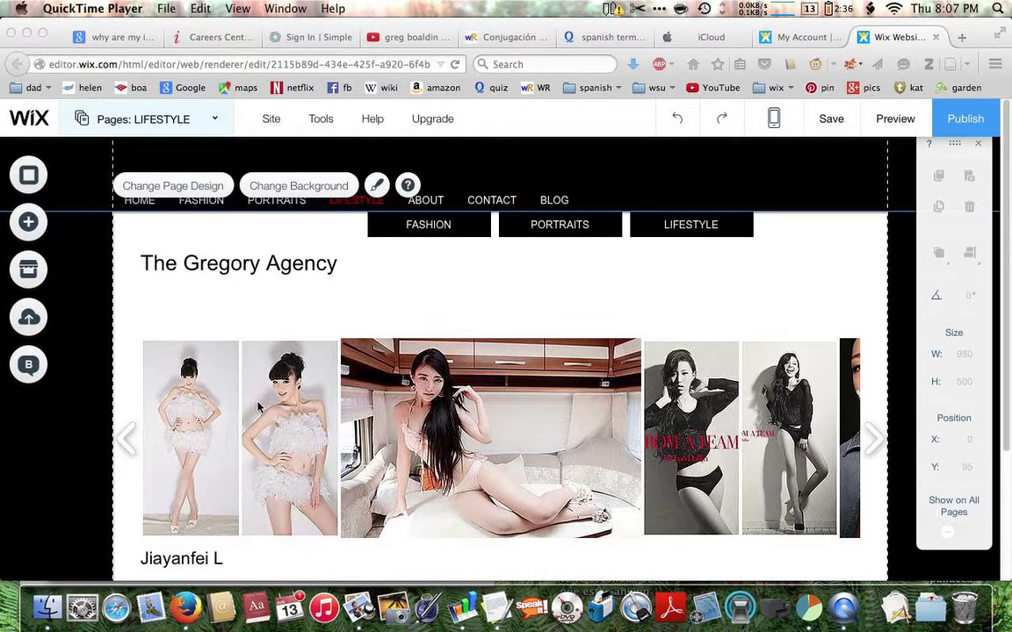
mouse_move(305, 351)
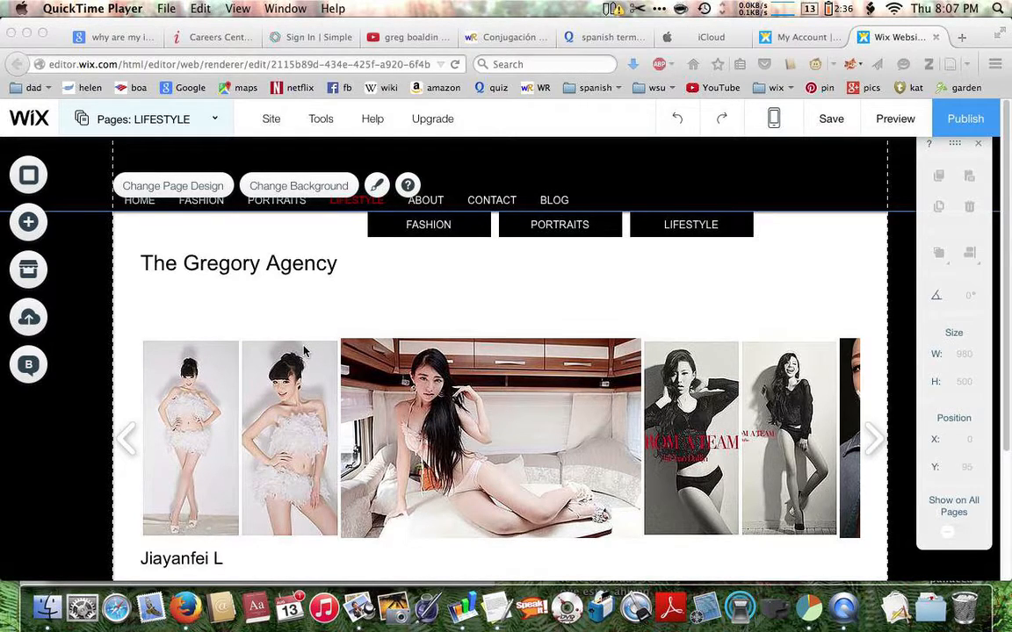
mouse_move(342, 538)
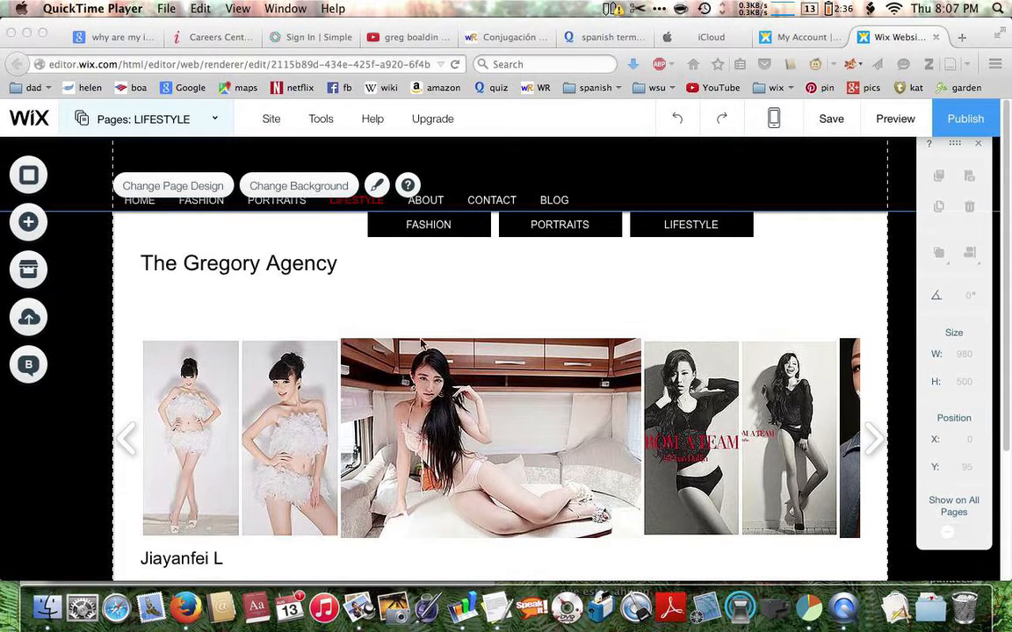
mouse_move(638, 539)
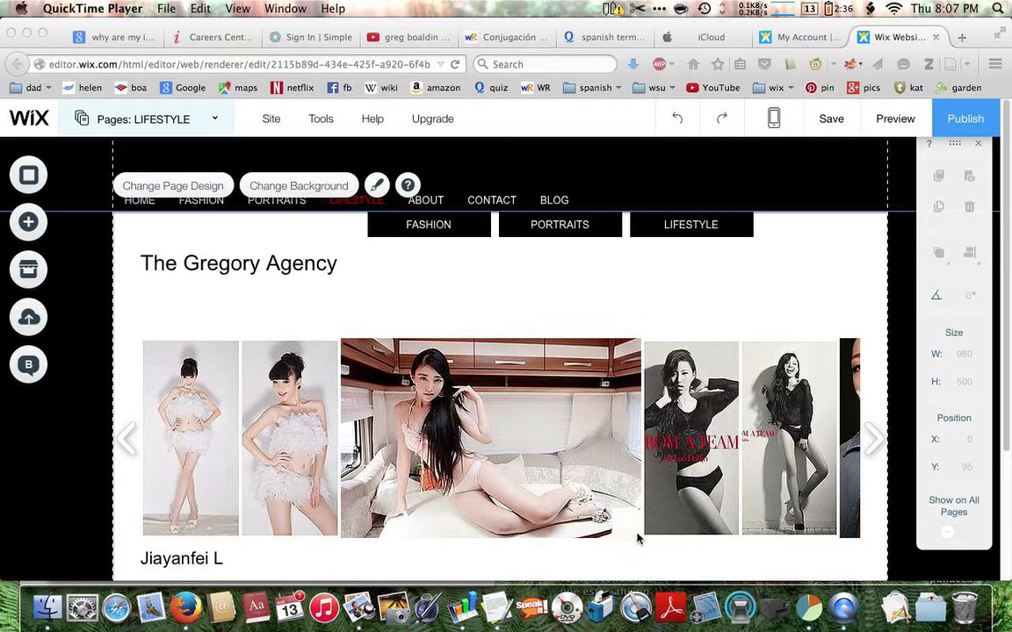
mouse_move(344, 532)
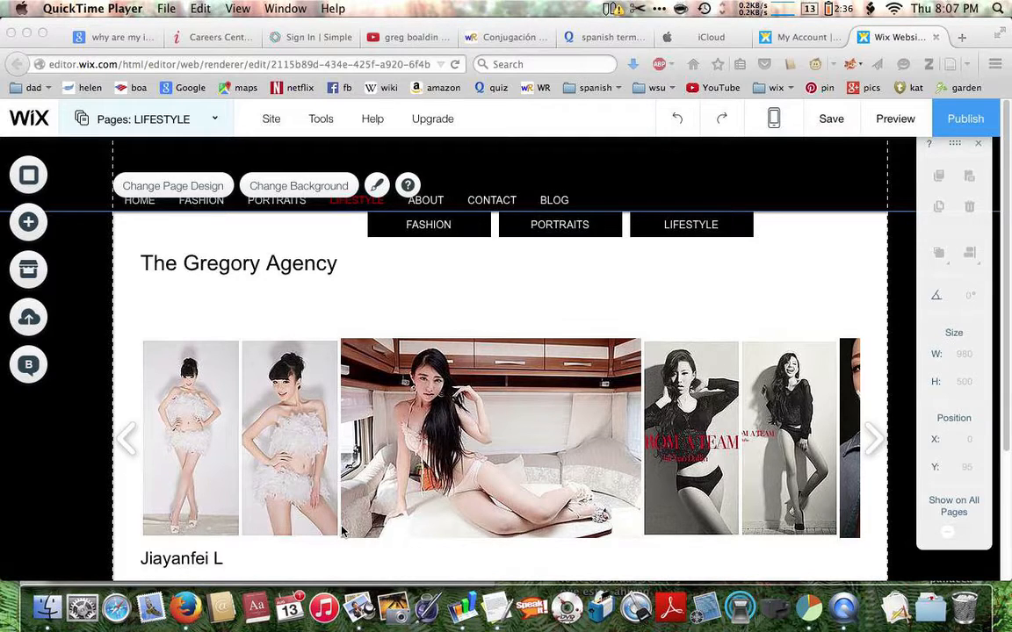
mouse_move(325, 384)
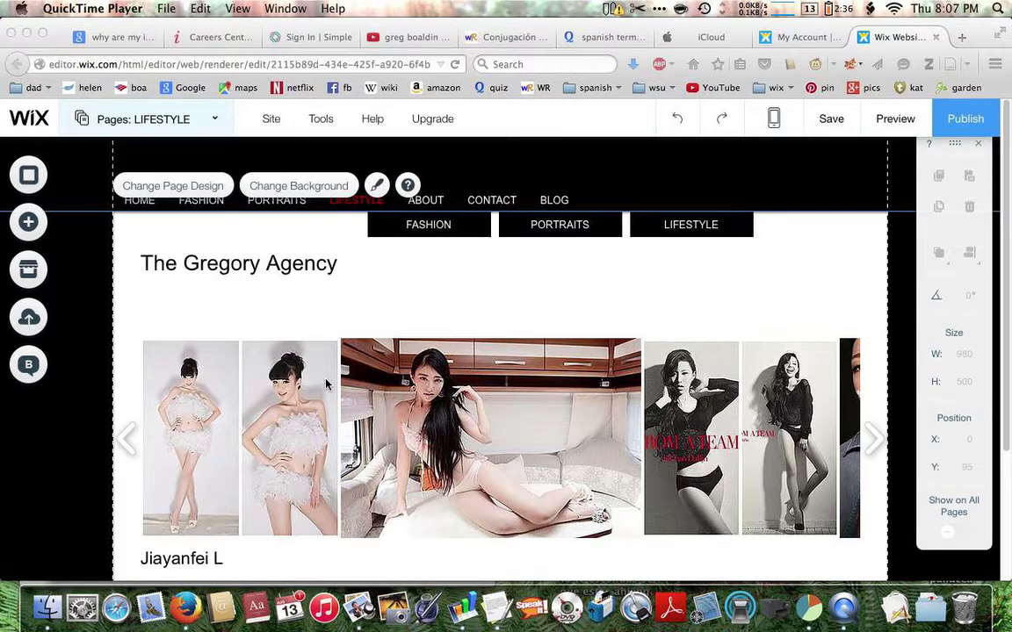
mouse_move(160, 349)
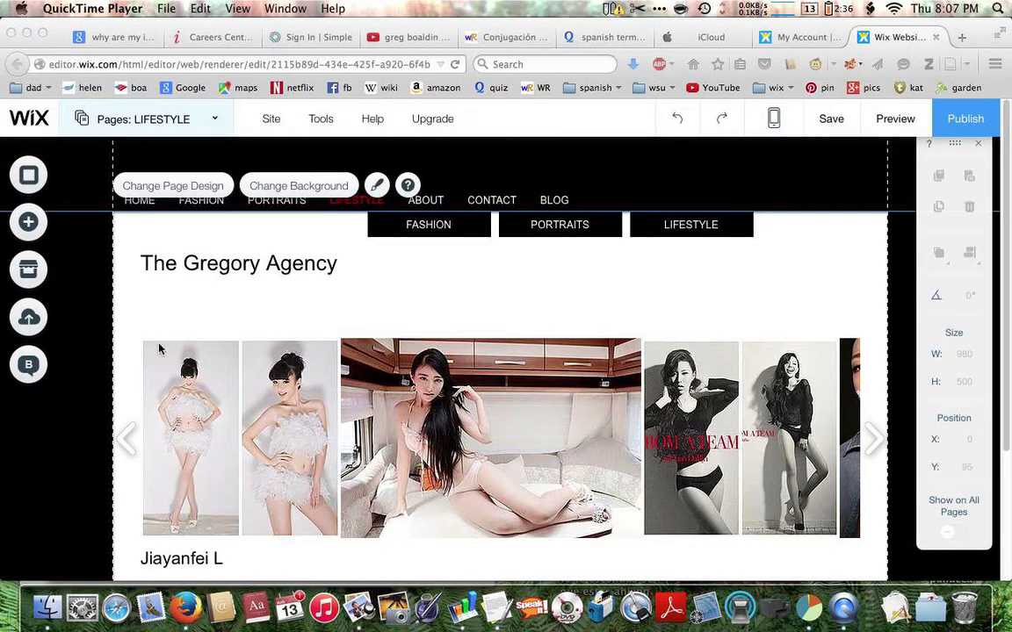
mouse_move(338, 348)
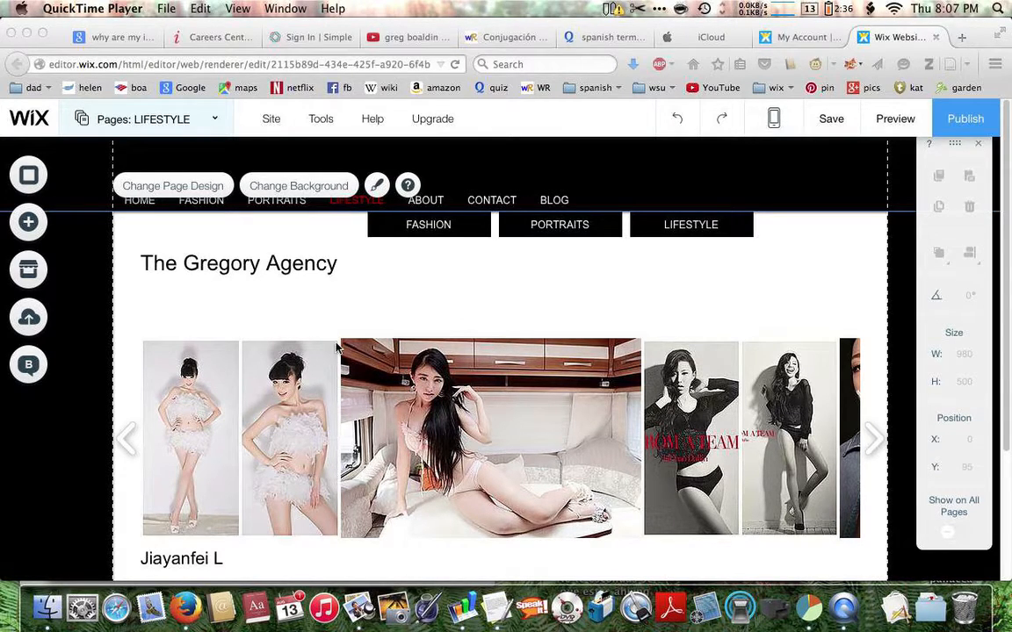
mouse_move(257, 402)
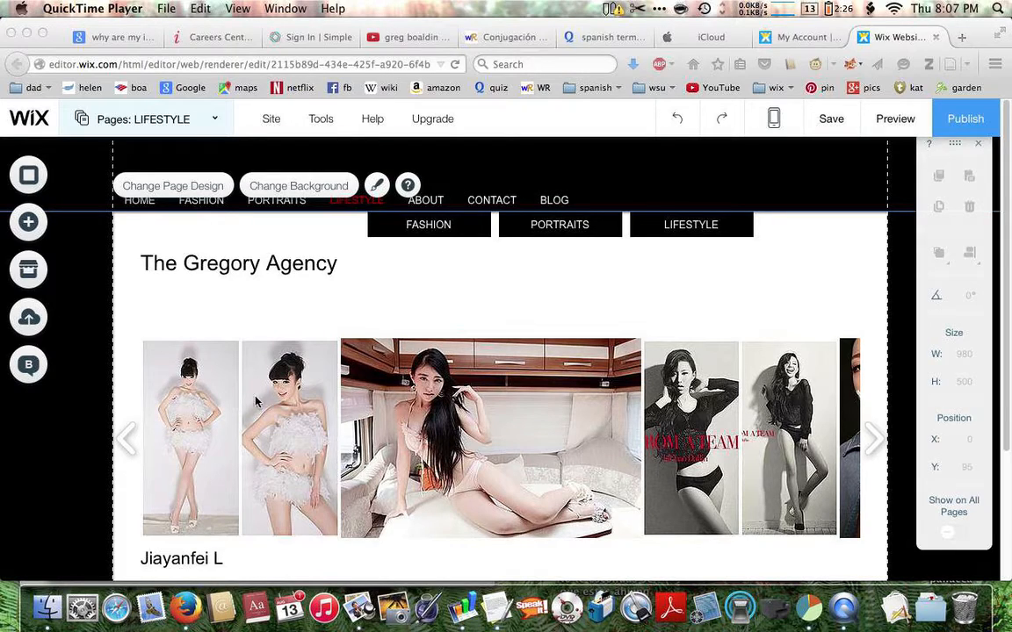
mouse_move(260, 412)
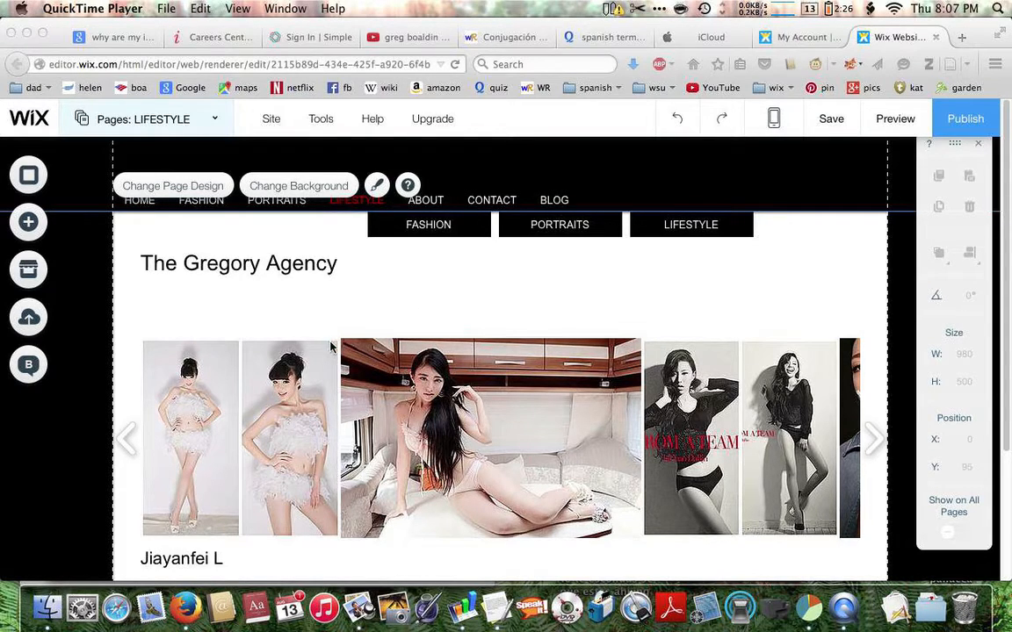
mouse_move(480, 349)
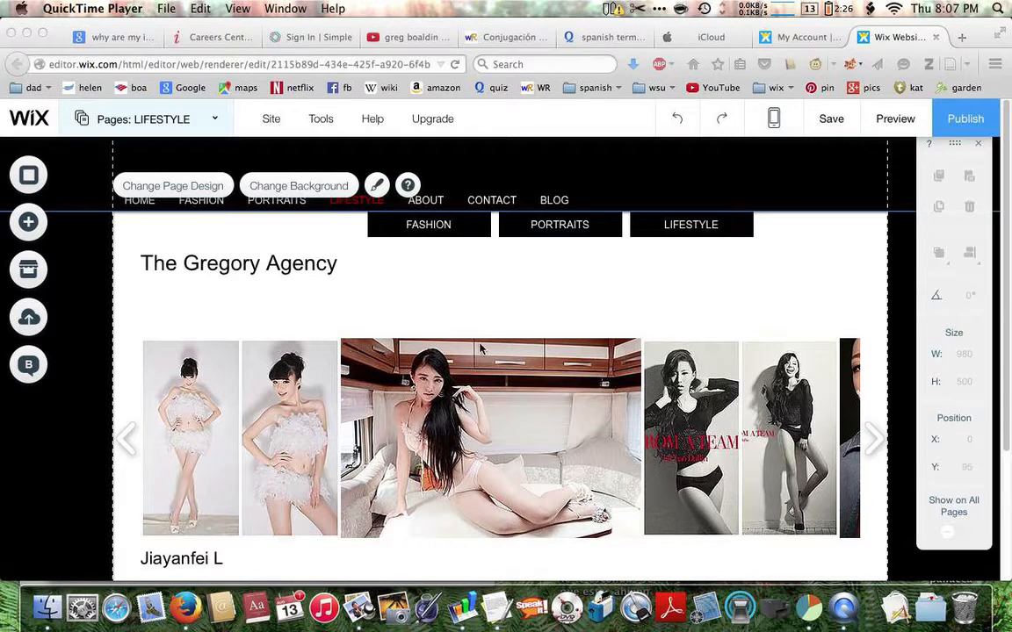
mouse_move(848, 348)
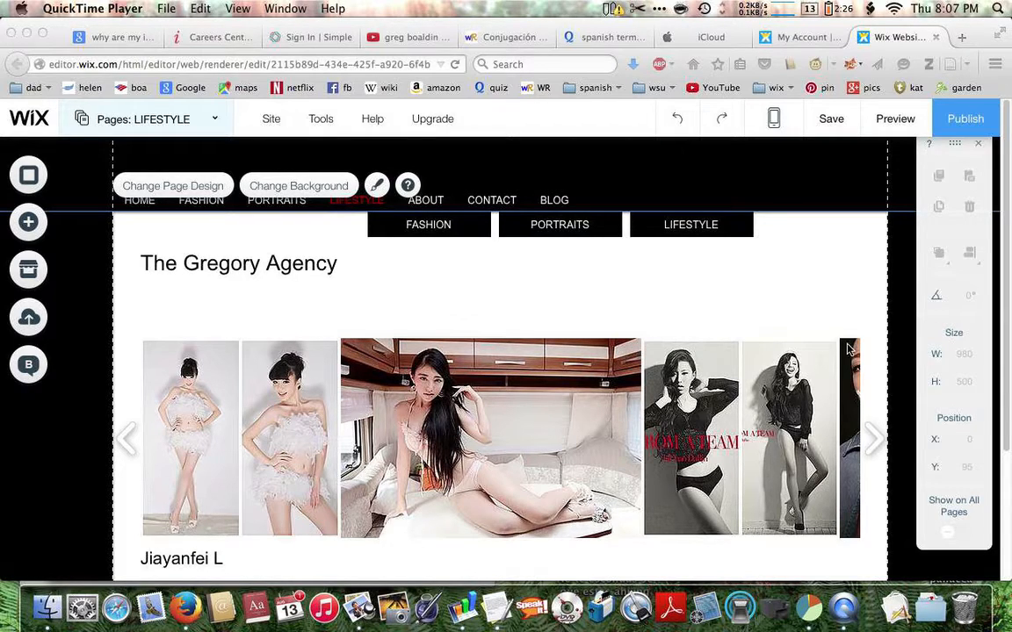
mouse_move(306, 355)
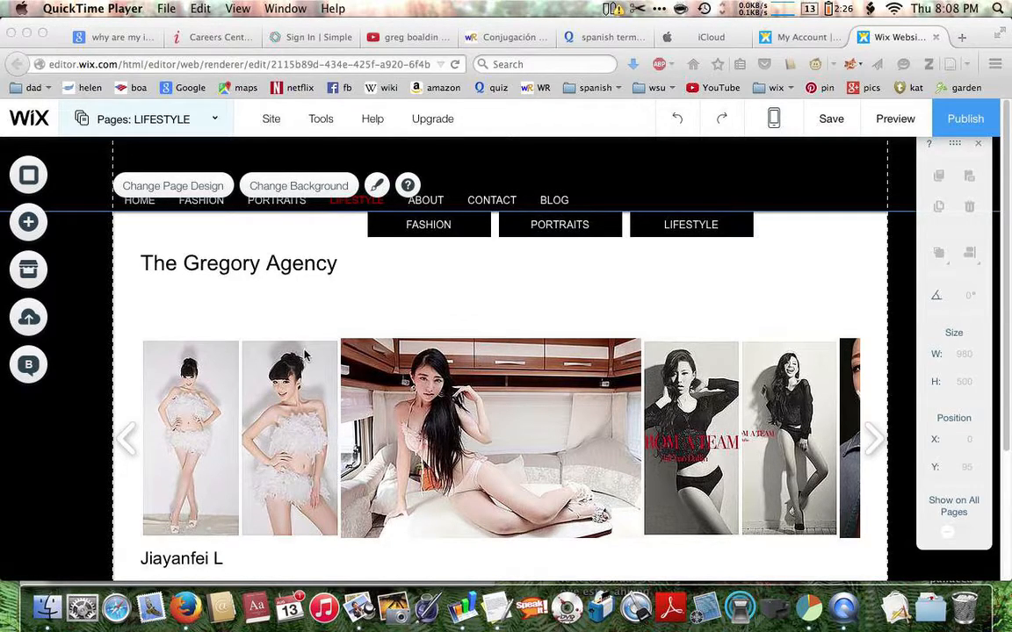
mouse_move(296, 379)
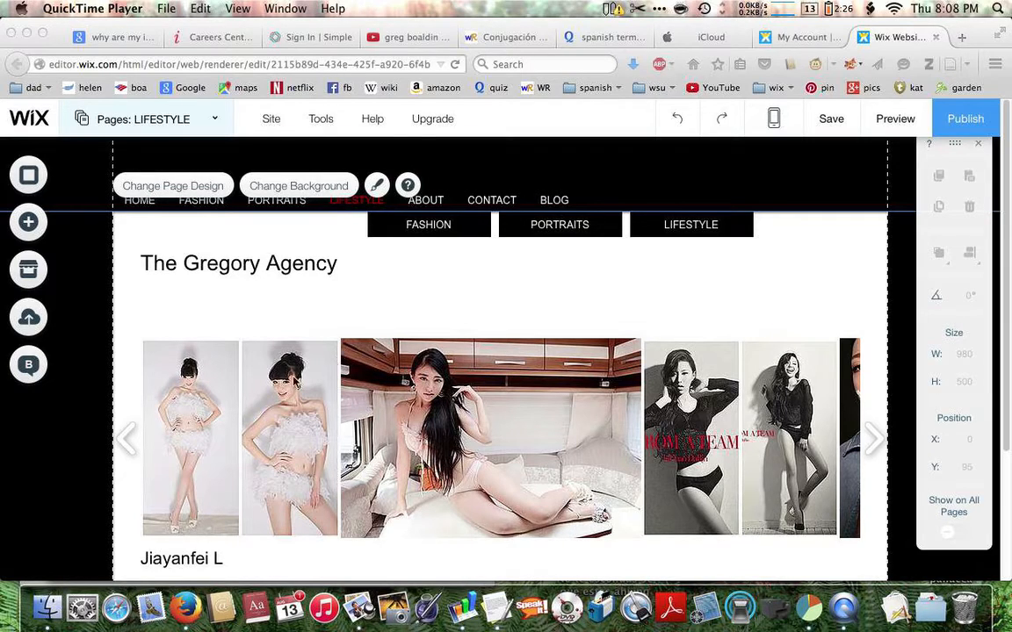
mouse_move(285, 382)
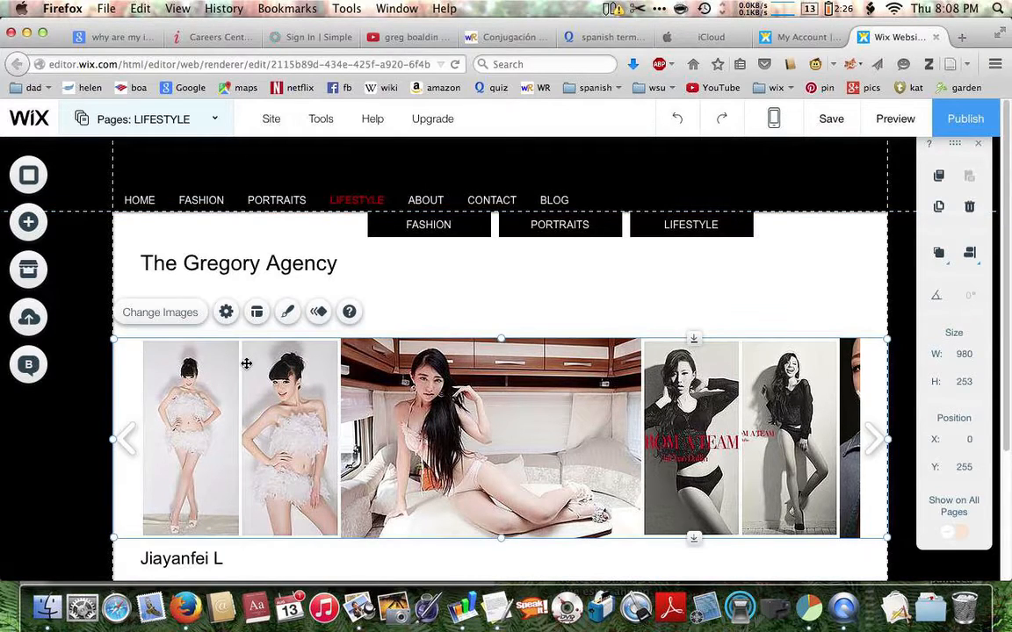
mouse_move(132, 343)
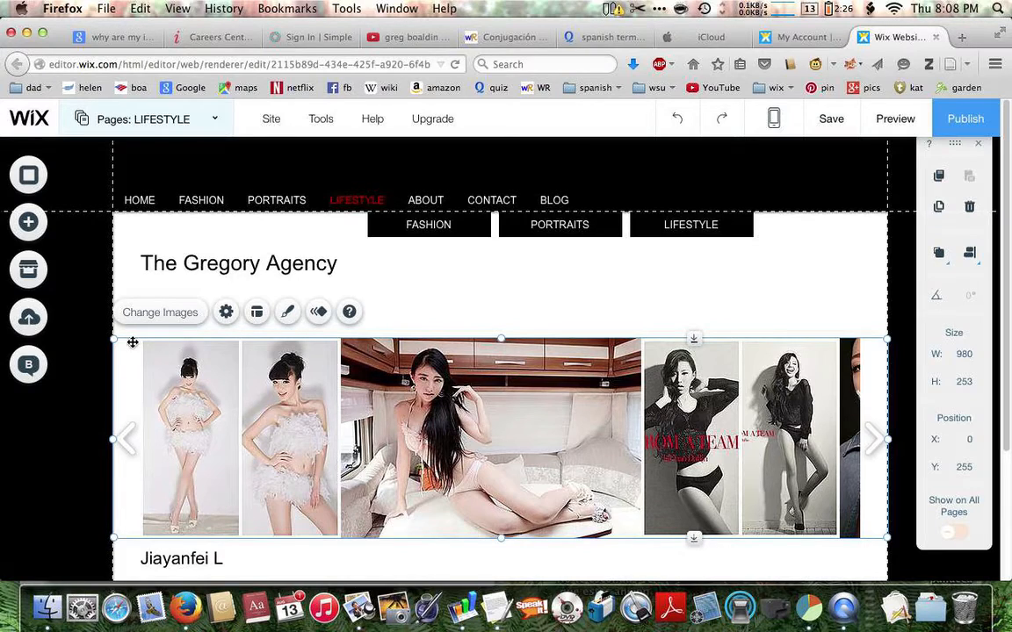
mouse_move(146, 344)
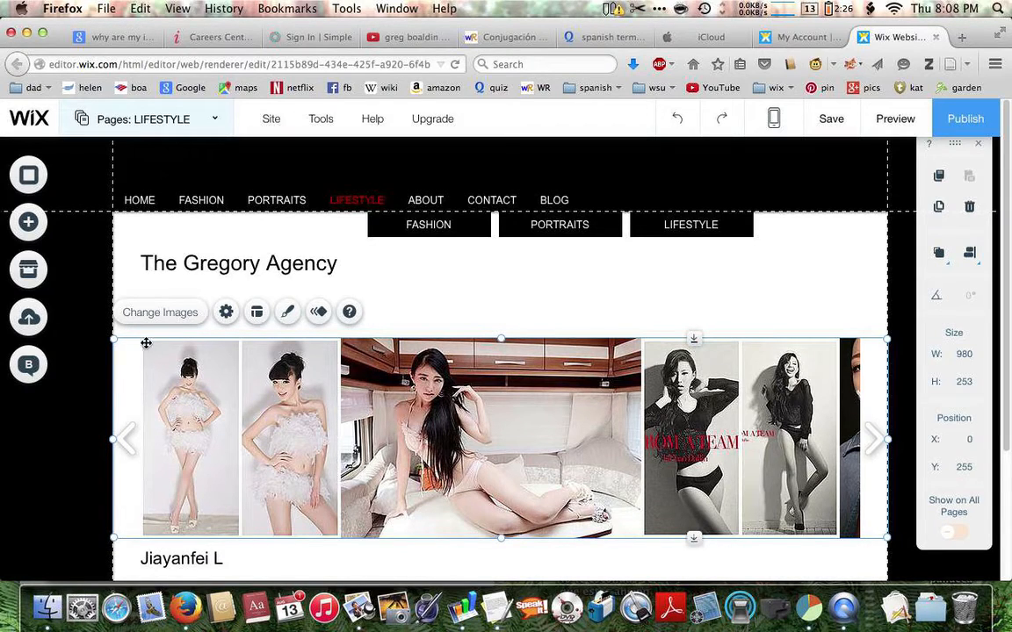
mouse_move(225, 338)
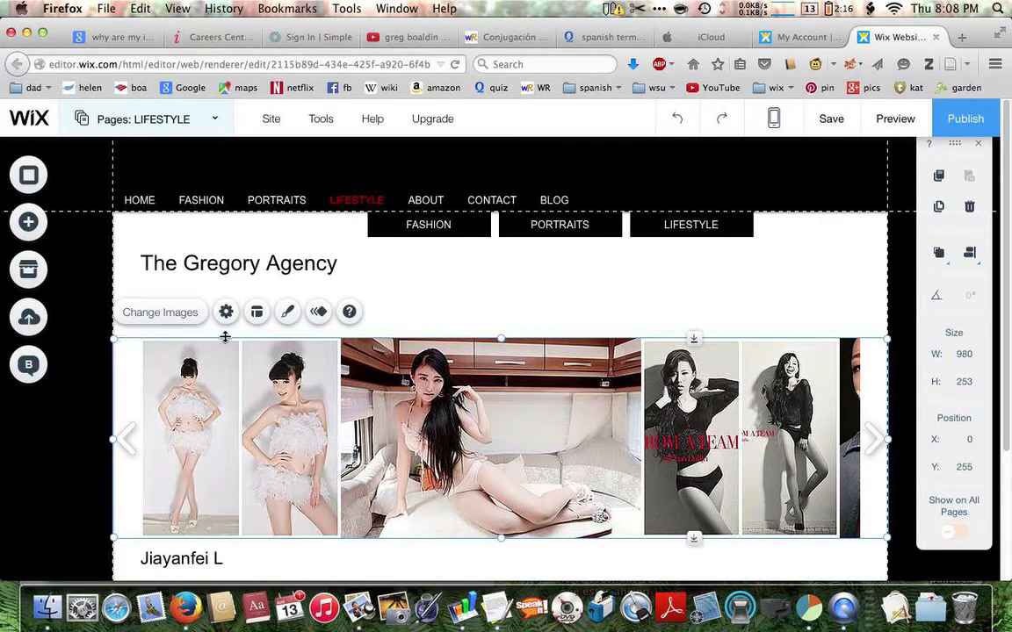
mouse_move(304, 420)
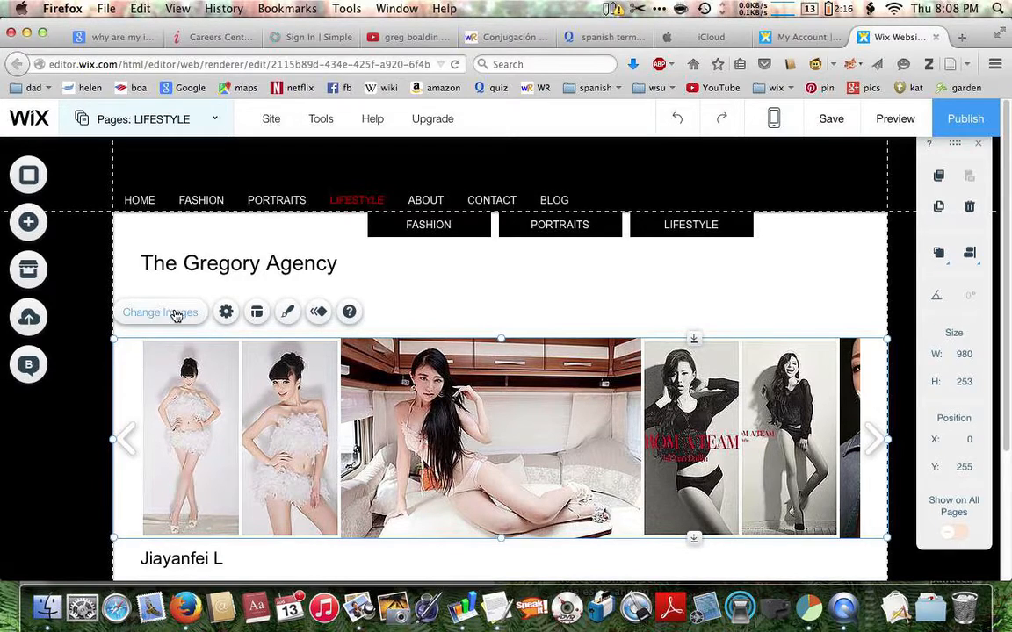
Step: Open the gallery image organizer and select the first image, titled 46
click(161, 312)
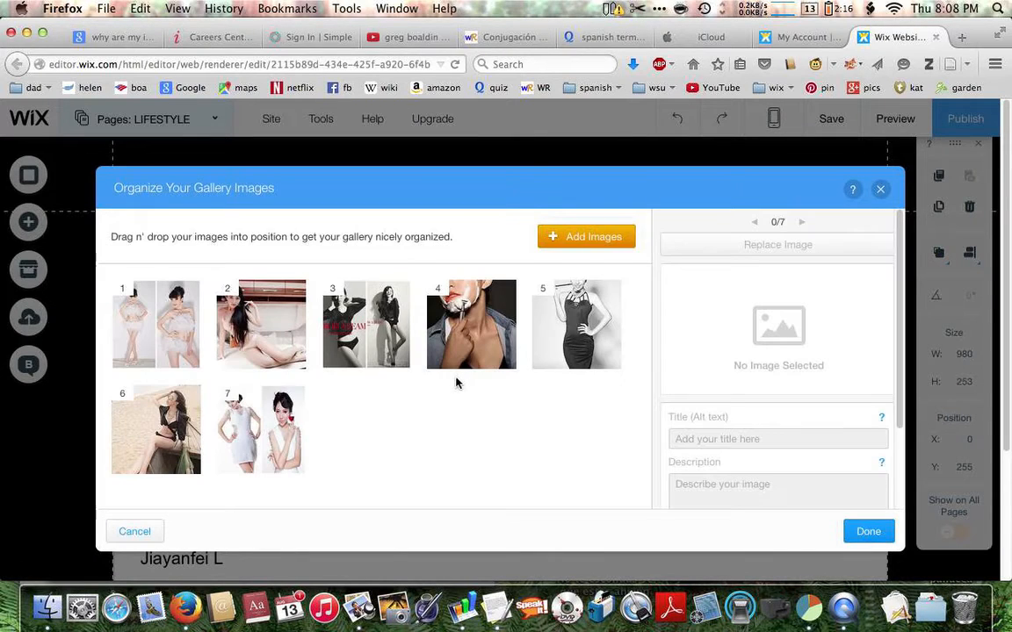
click(155, 324)
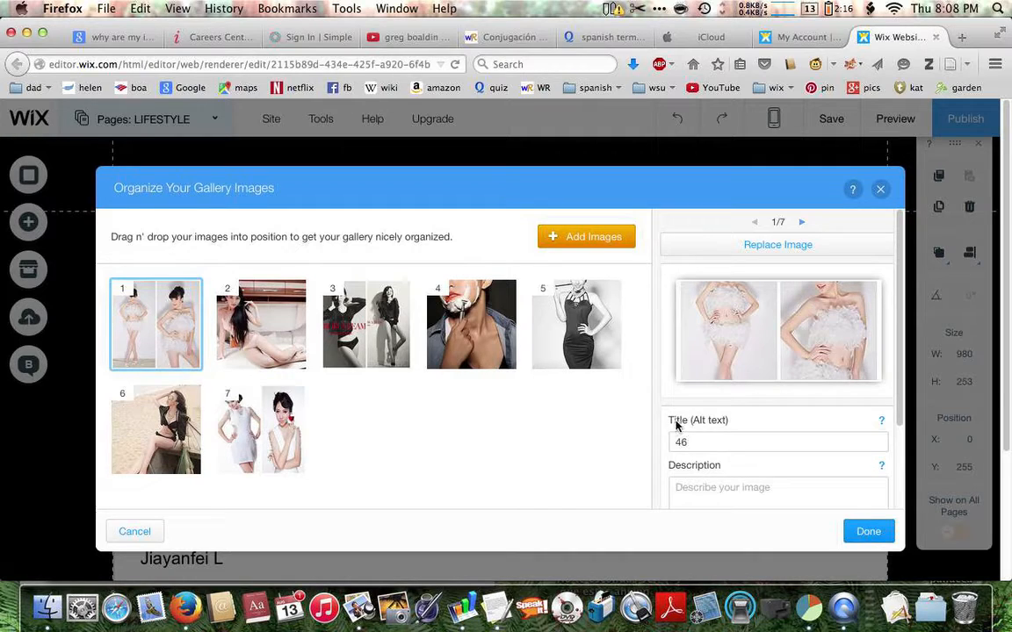
mouse_move(688, 353)
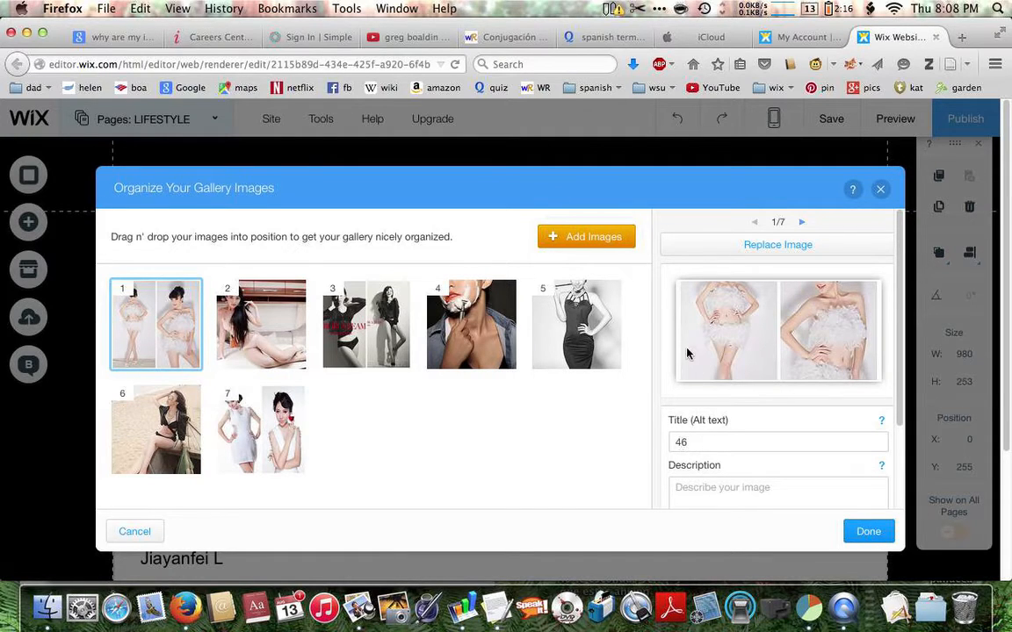
mouse_move(156, 324)
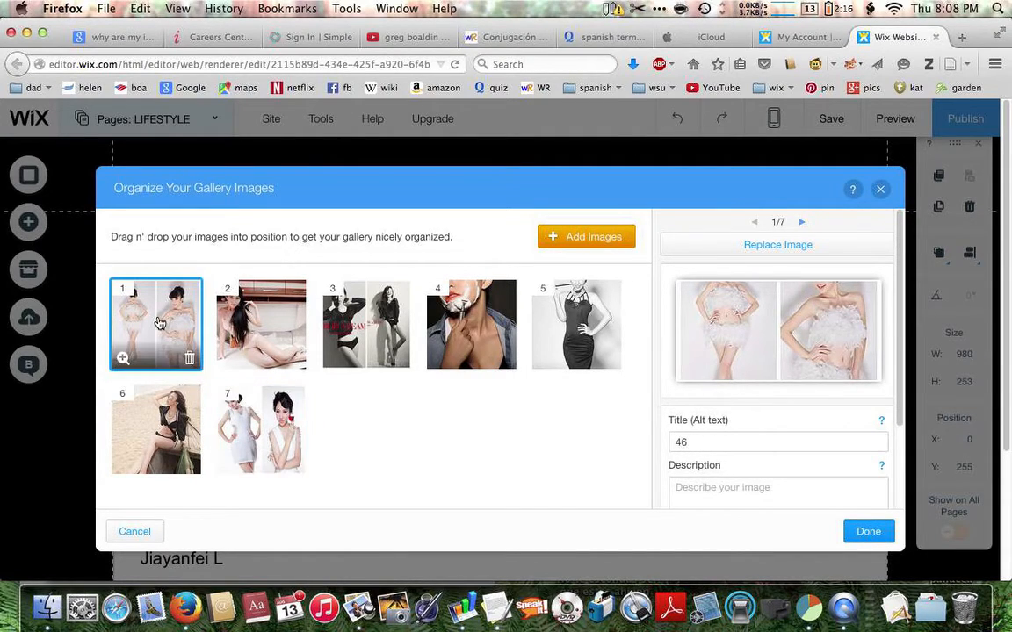
mouse_move(772, 237)
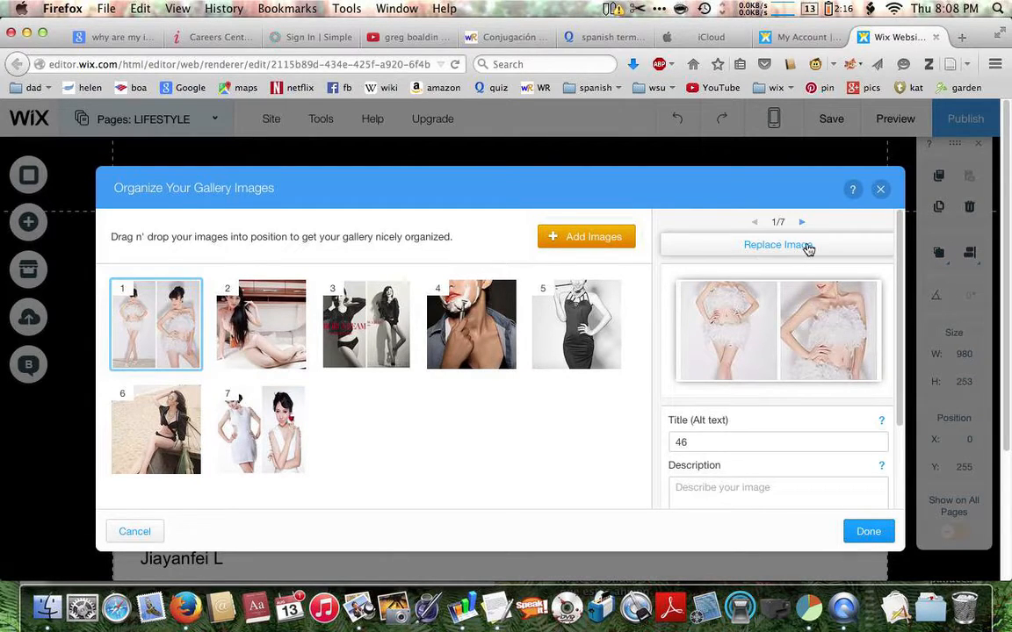
Step: Replace the first image, choosing 46.jpg from My Images in the media library
click(777, 244)
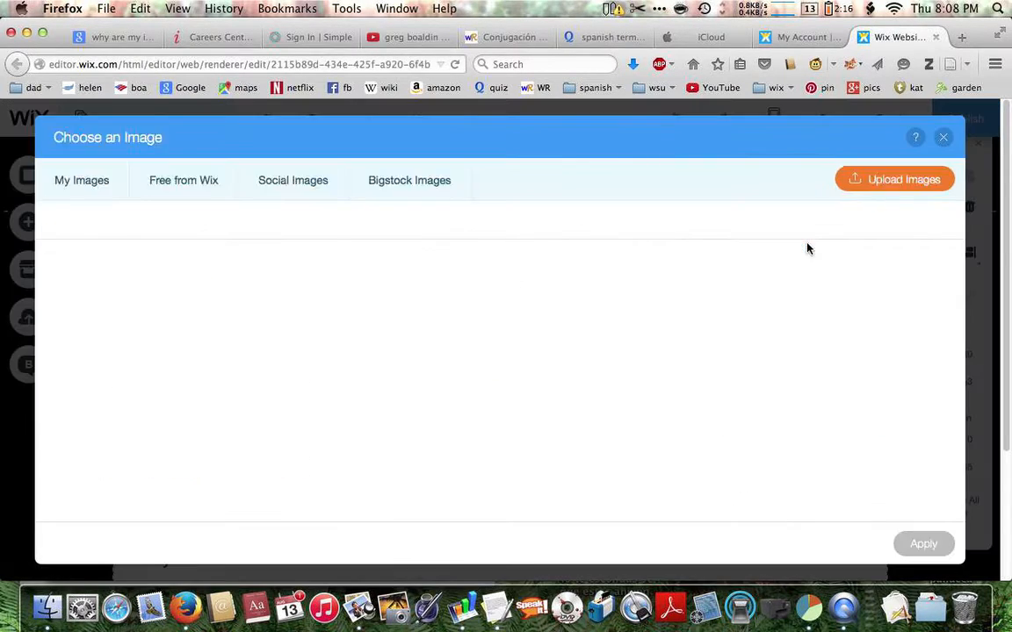
click(81, 180)
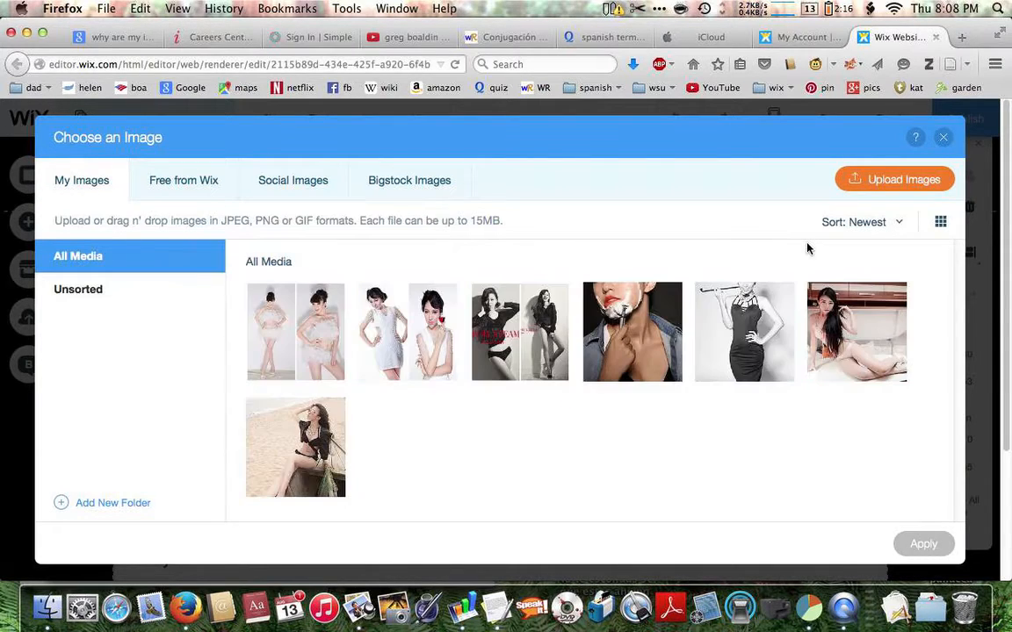
mouse_move(296, 332)
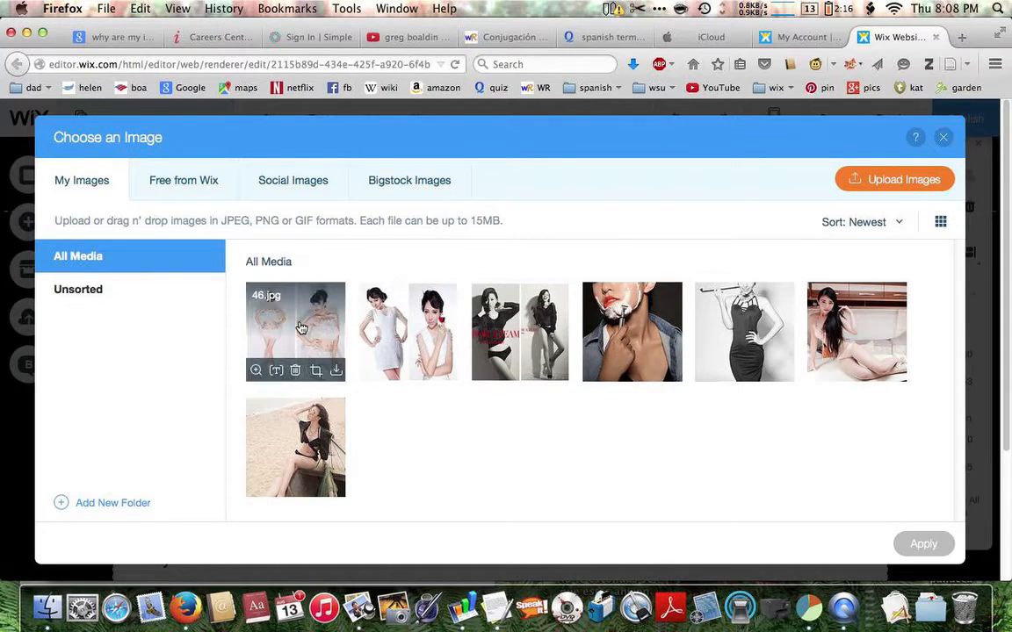
click(296, 332)
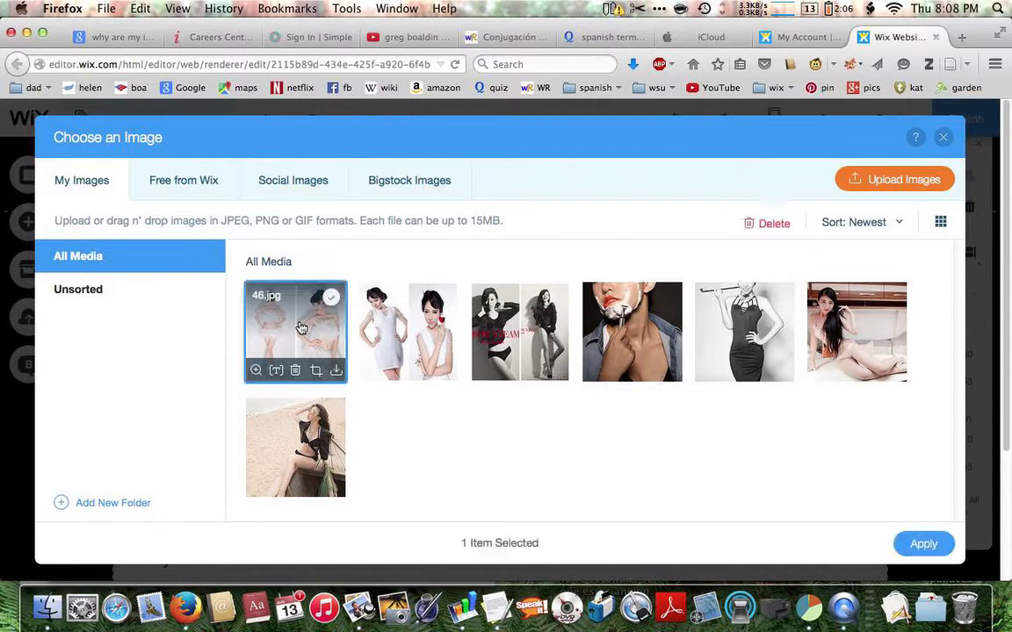
mouse_move(308, 358)
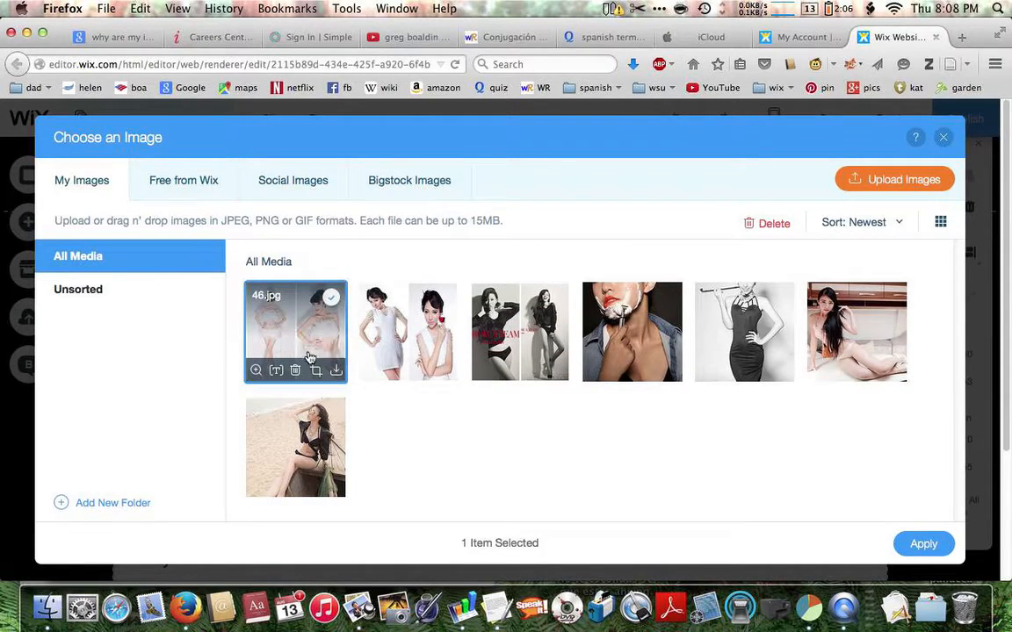
mouse_move(315, 370)
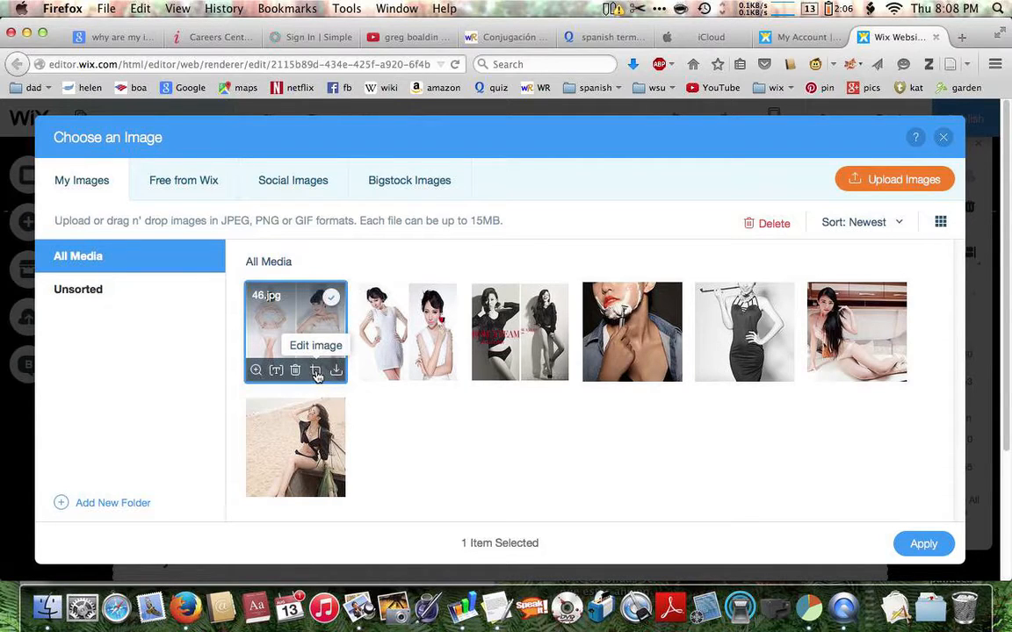
mouse_move(317, 375)
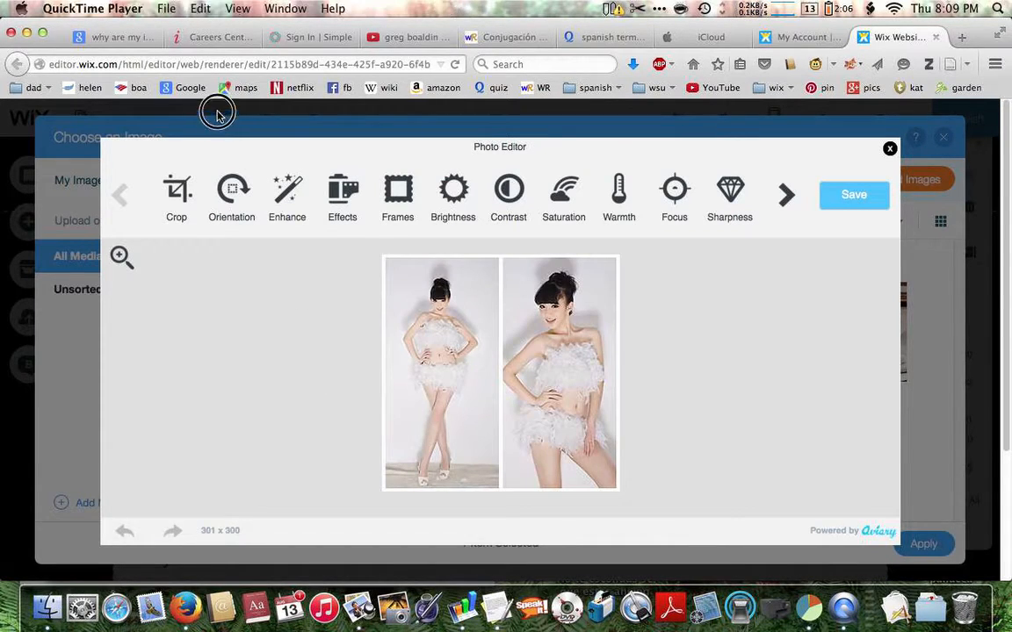
mouse_move(594, 204)
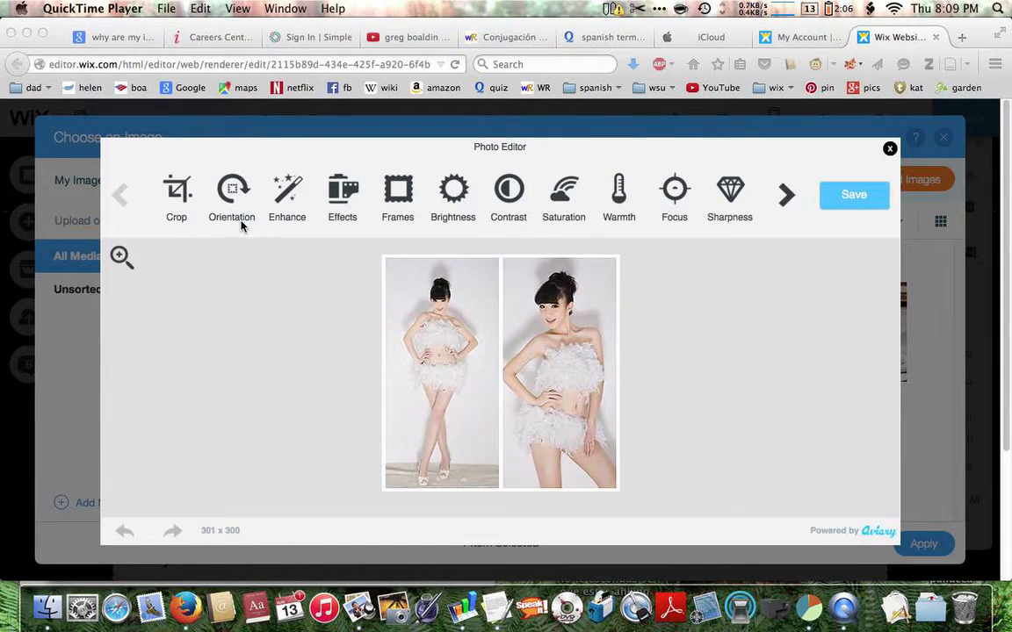
mouse_move(384, 227)
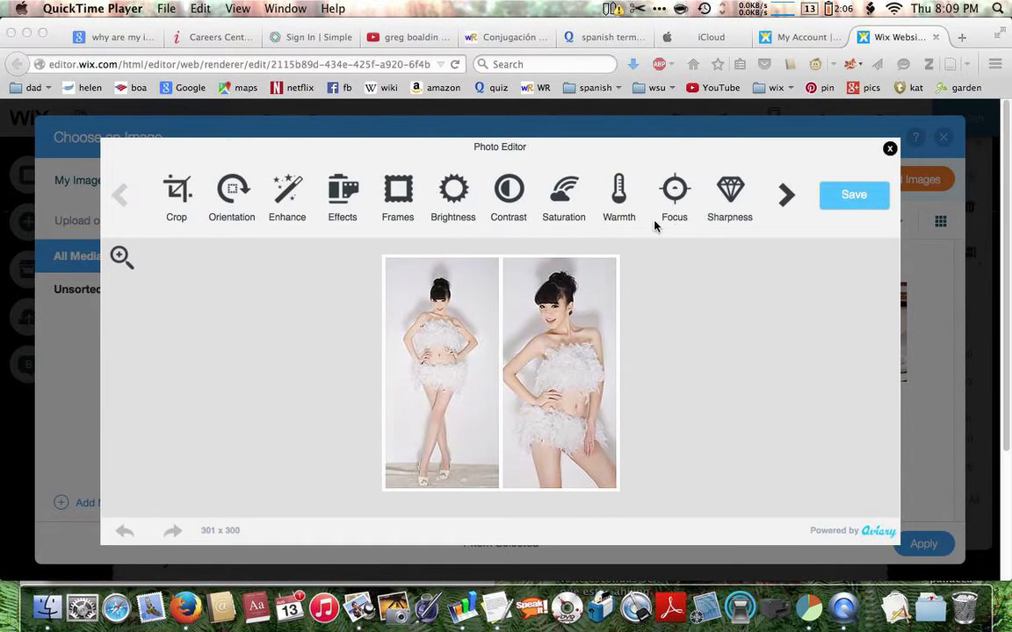
mouse_move(778, 195)
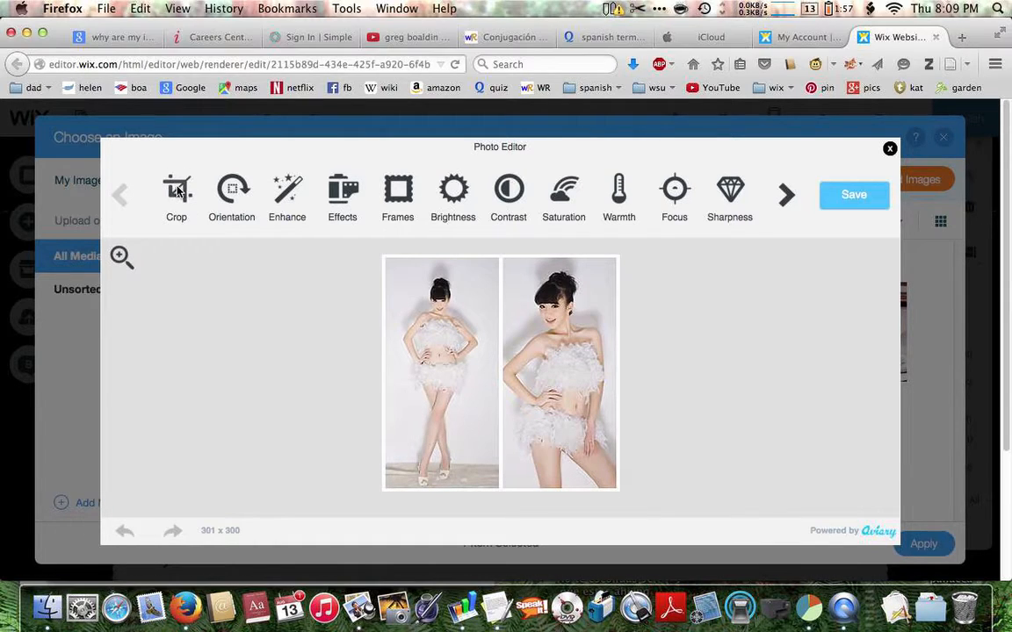
Step: Custom-crop 46.jpg by pulling both corners inside the white border to about 288 x 288
click(176, 194)
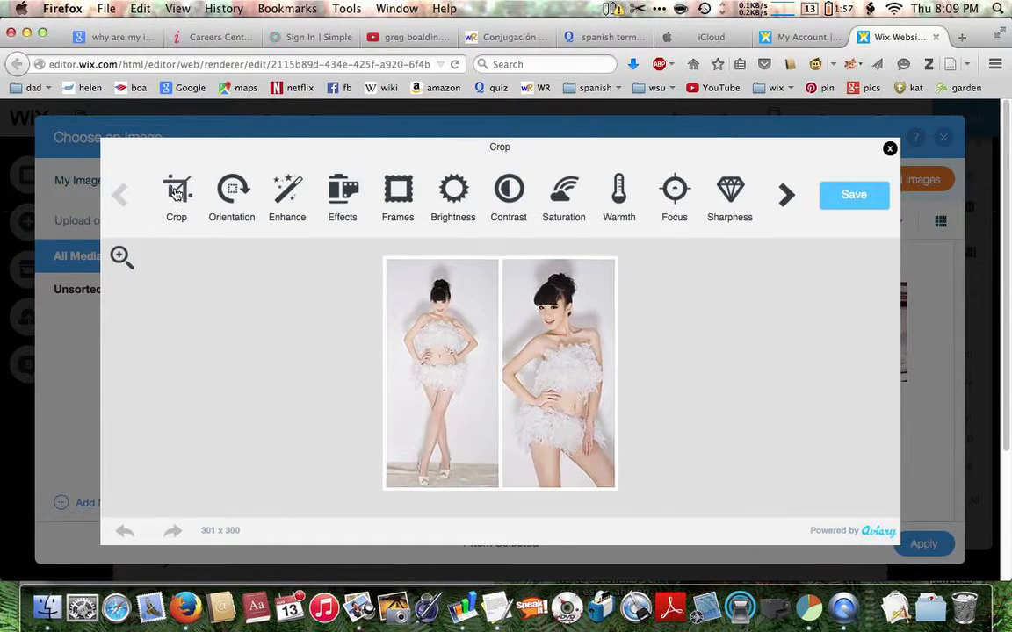
click(175, 194)
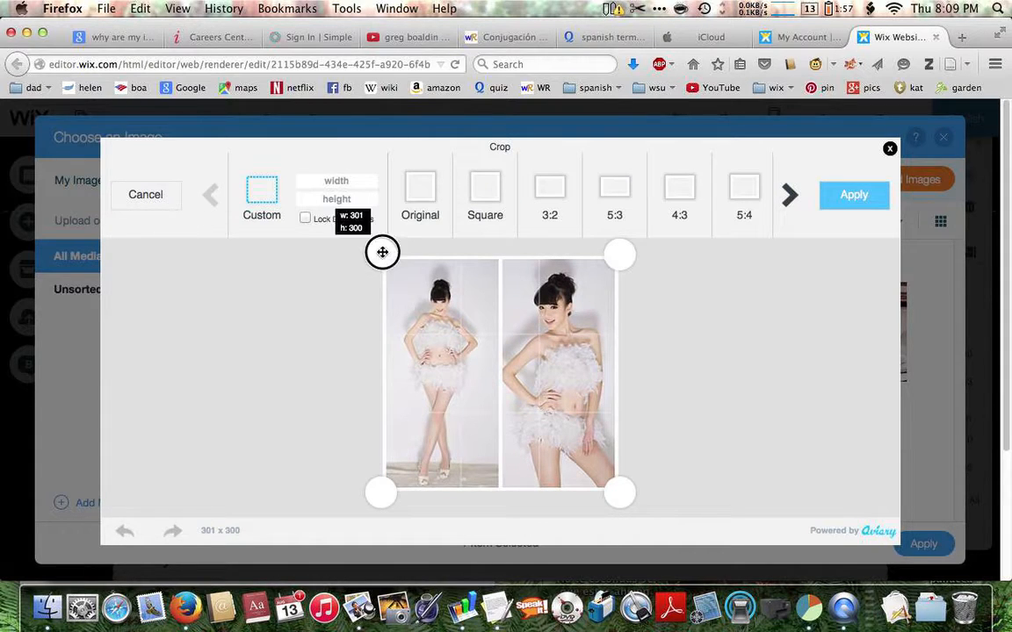
drag(382, 253, 388, 255)
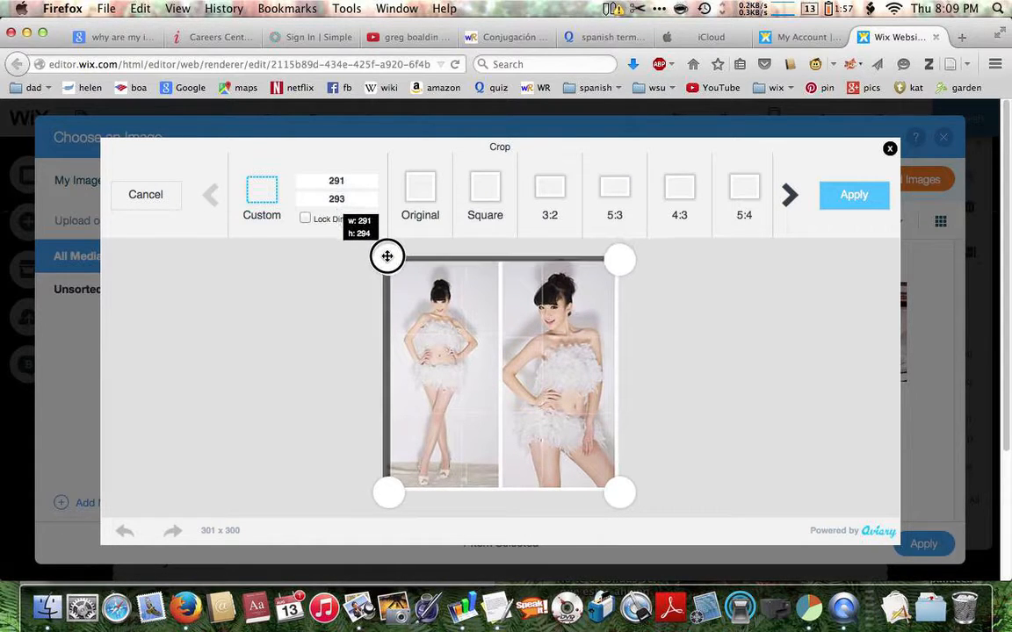
drag(387, 256, 388, 256)
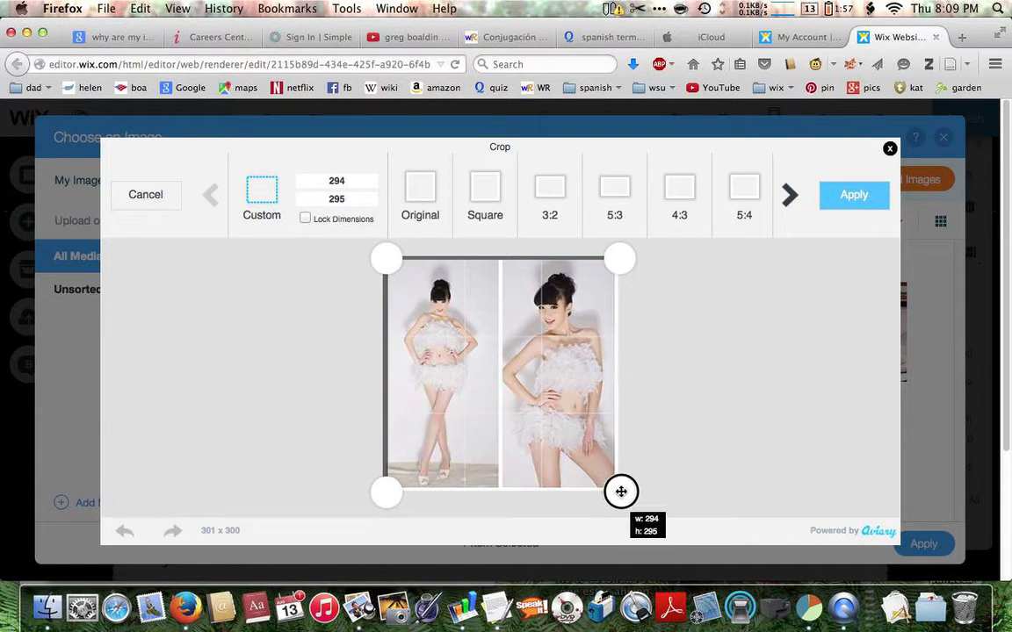
drag(621, 492, 616, 488)
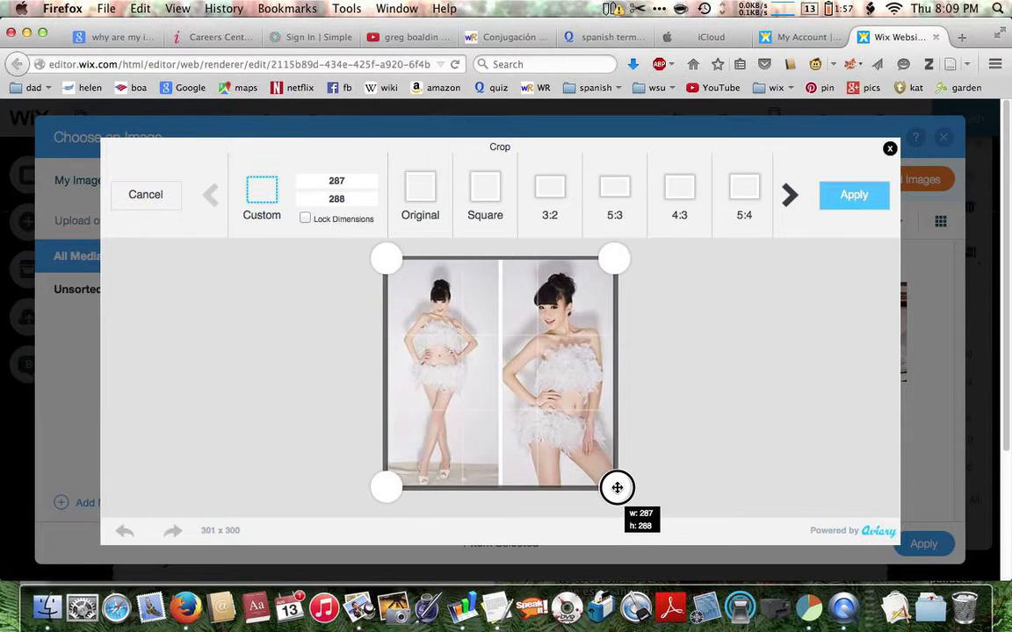
drag(618, 489, 614, 488)
text(288)
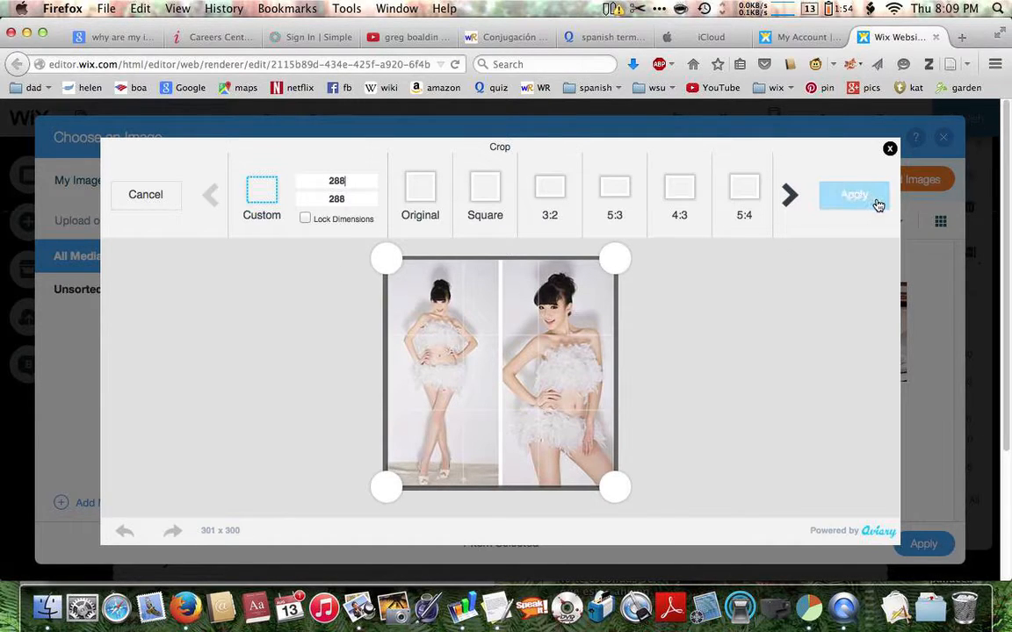
Step: Apply the 288 x 288 crop to 46.jpg and save the edited image
click(854, 194)
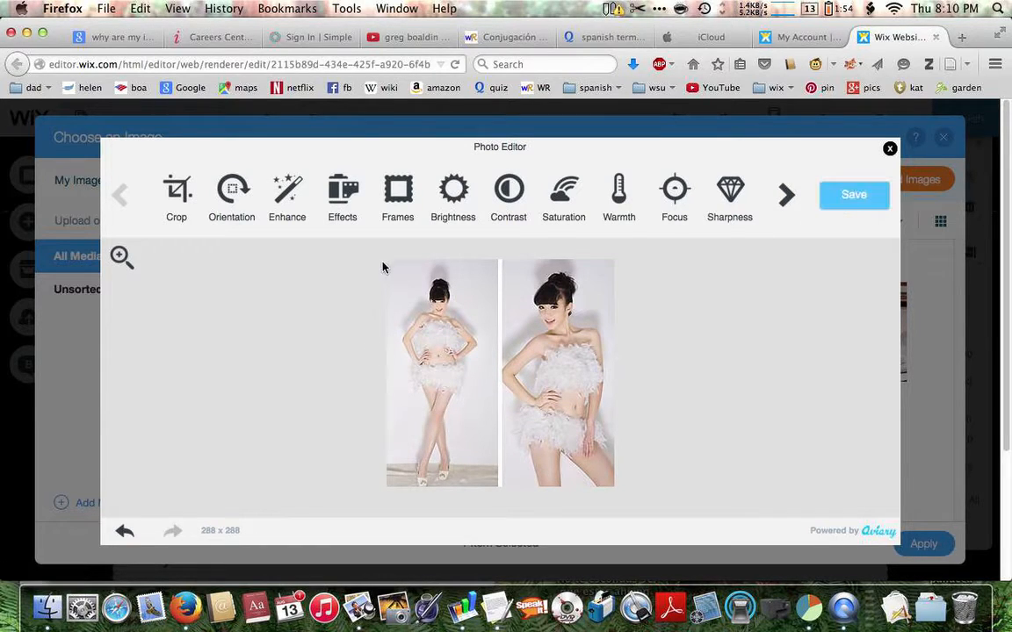
mouse_move(849, 270)
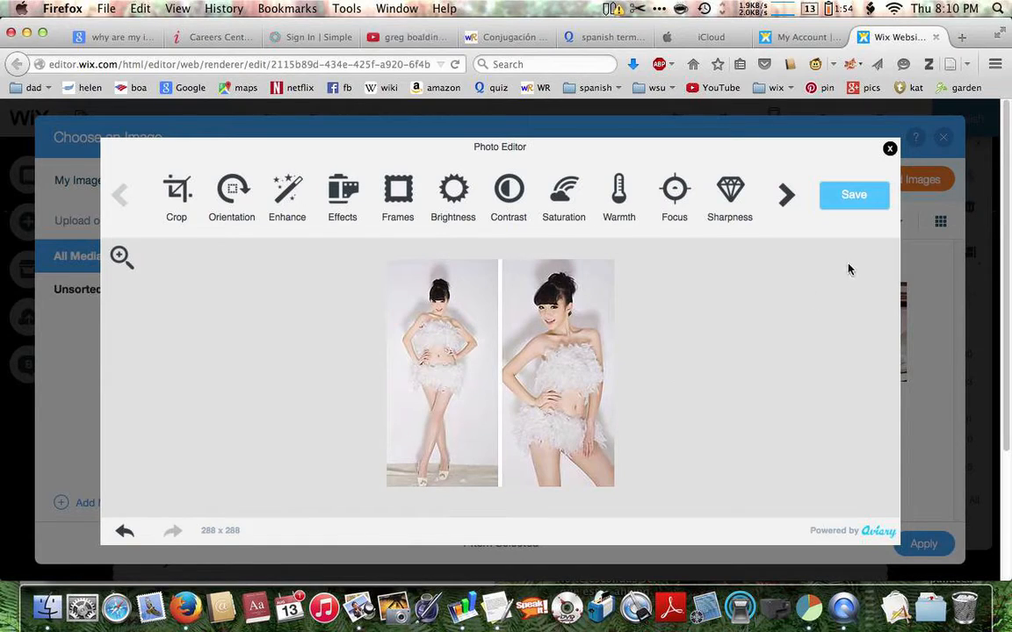
click(853, 194)
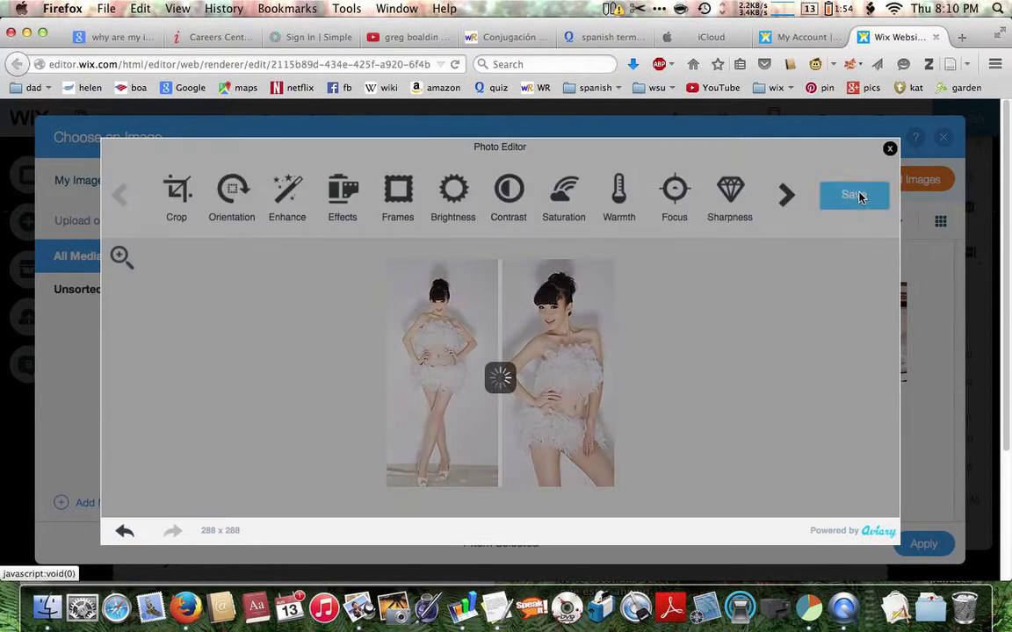
click(853, 195)
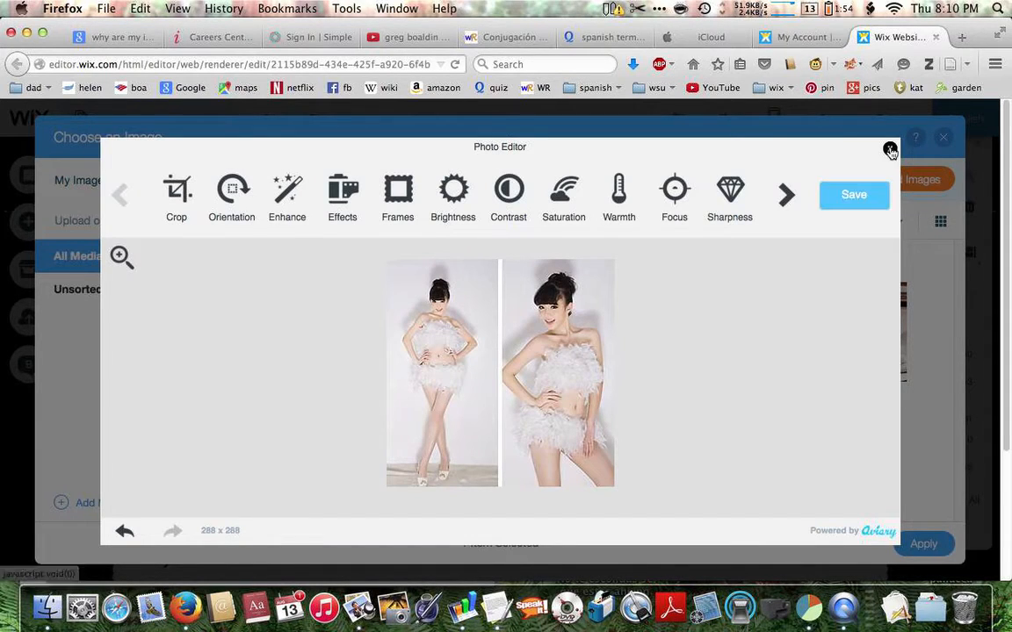
Step: Leave the photo editor and apply 46_edited.jpg as the first gallery image
click(891, 147)
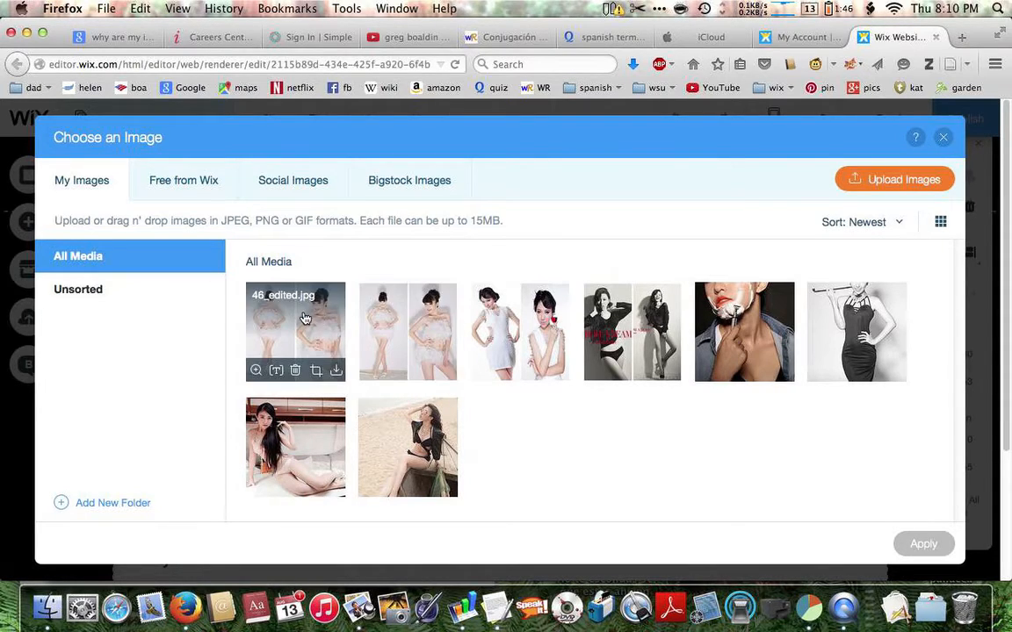
click(295, 331)
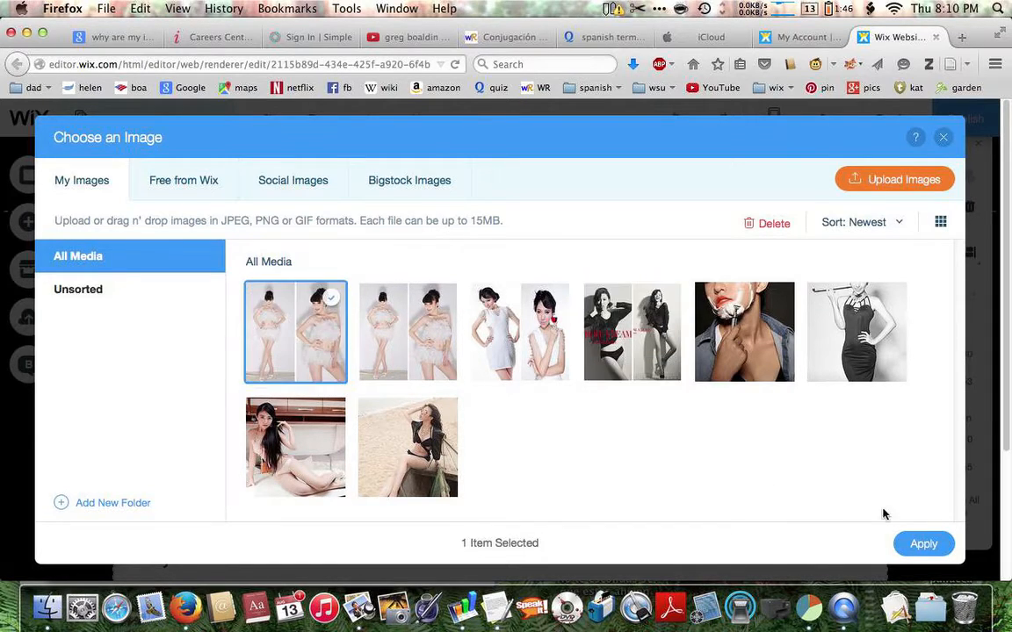
mouse_move(296, 331)
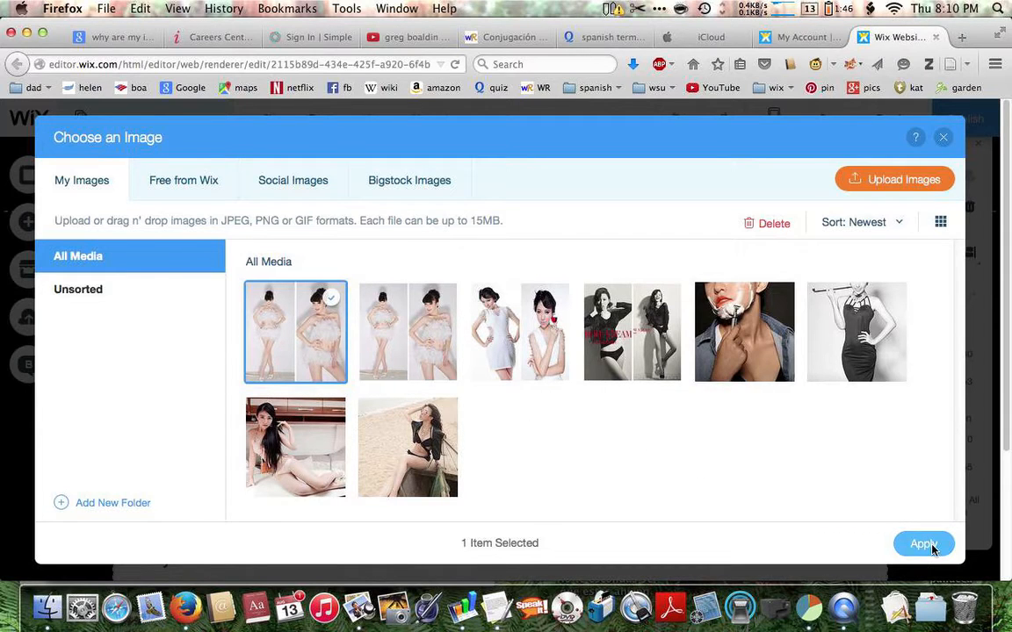
click(924, 543)
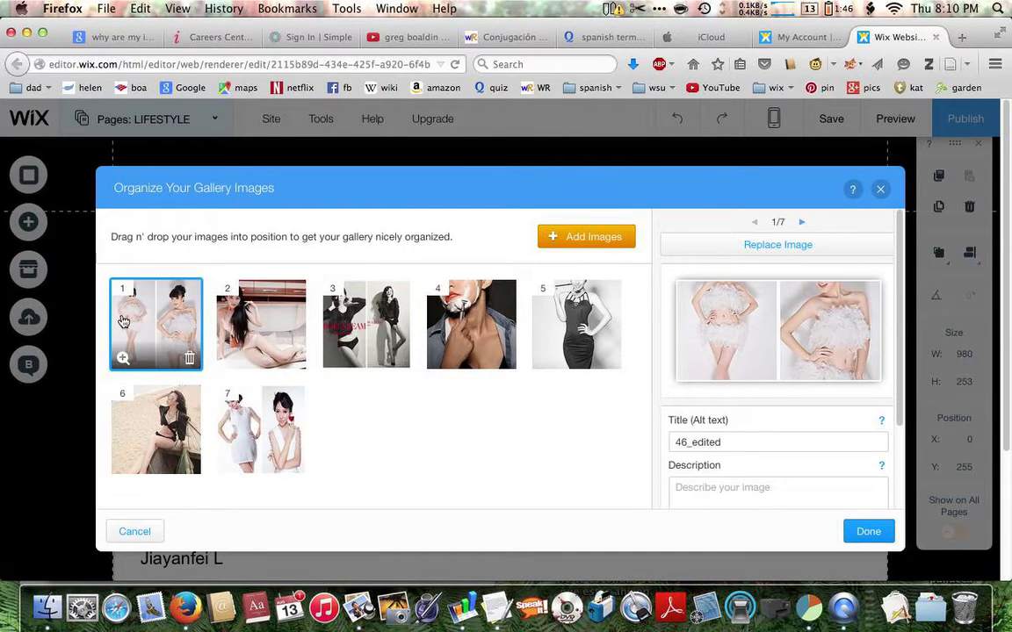
mouse_move(367, 324)
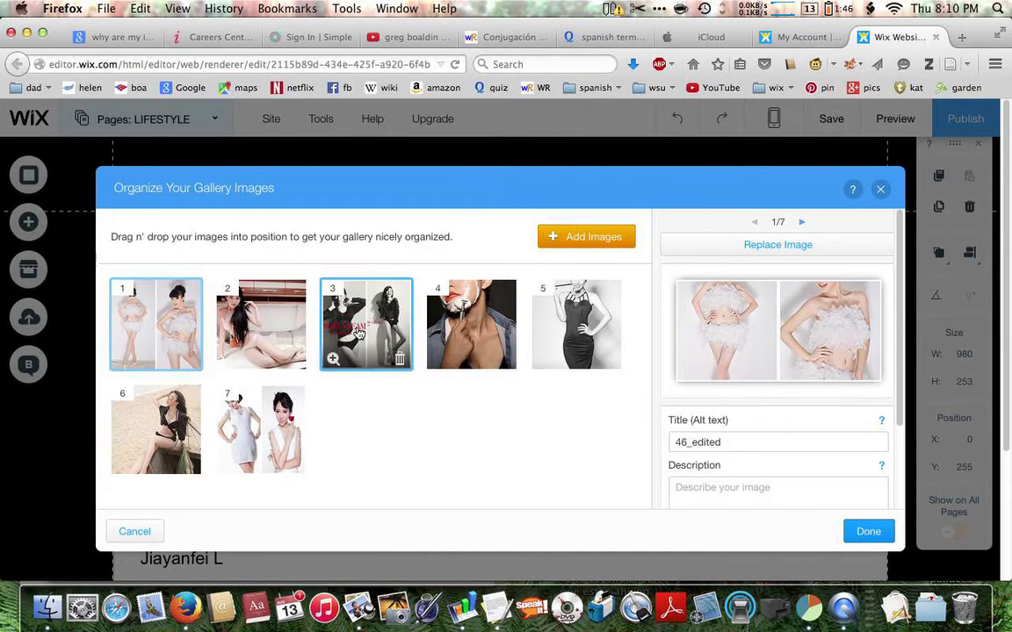
Step: Select the third gallery image, 43, and open it in the photo editor from My Images
click(366, 324)
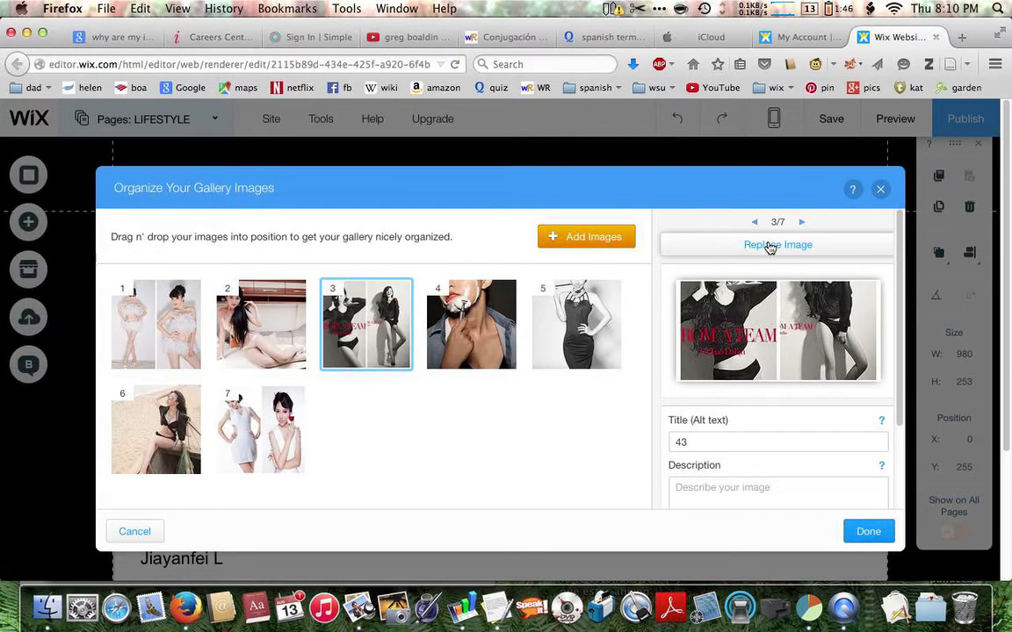
click(777, 245)
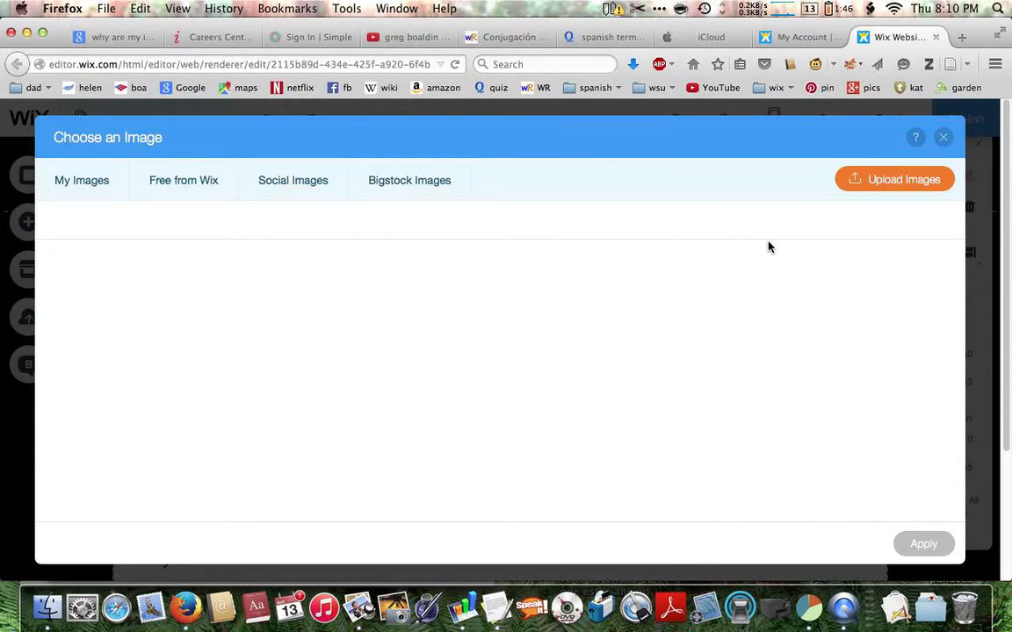
click(81, 180)
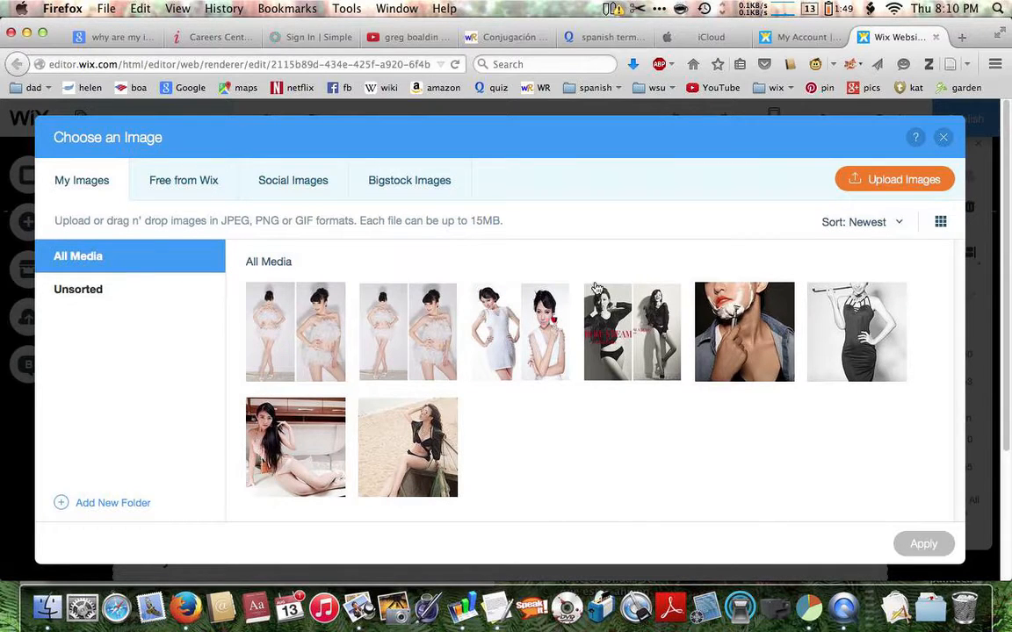
click(631, 332)
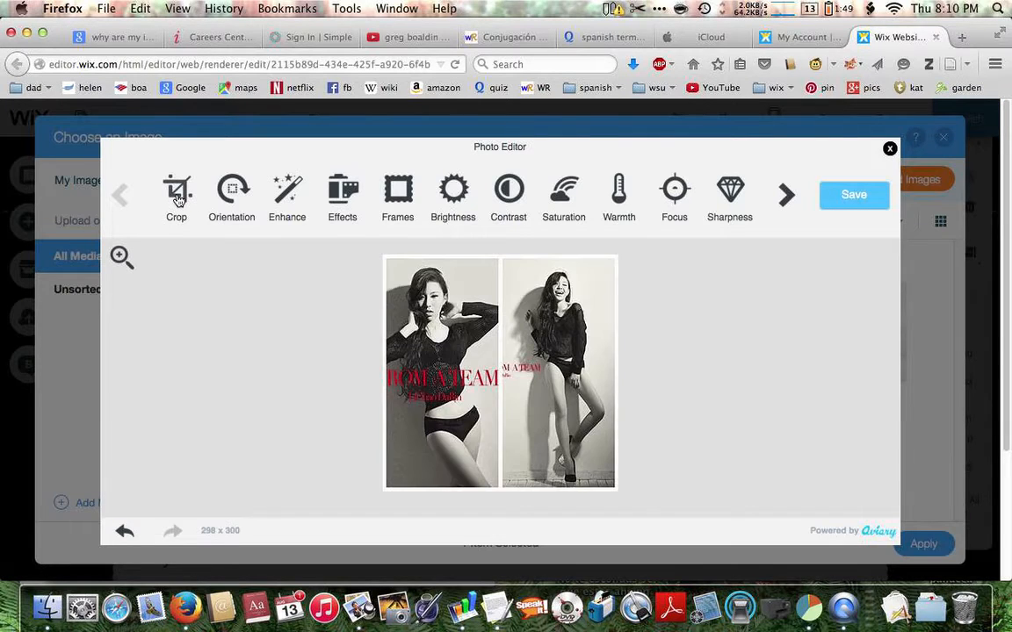
Step: Custom-crop image 43 inside its border and apply a 288 x 288 crop
click(176, 194)
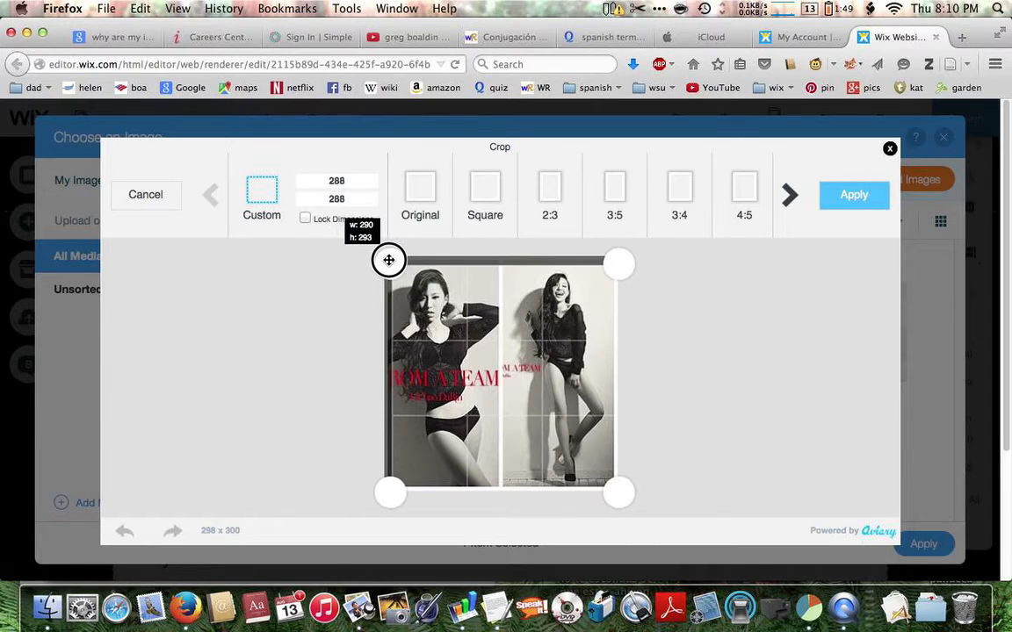
drag(388, 260, 387, 255)
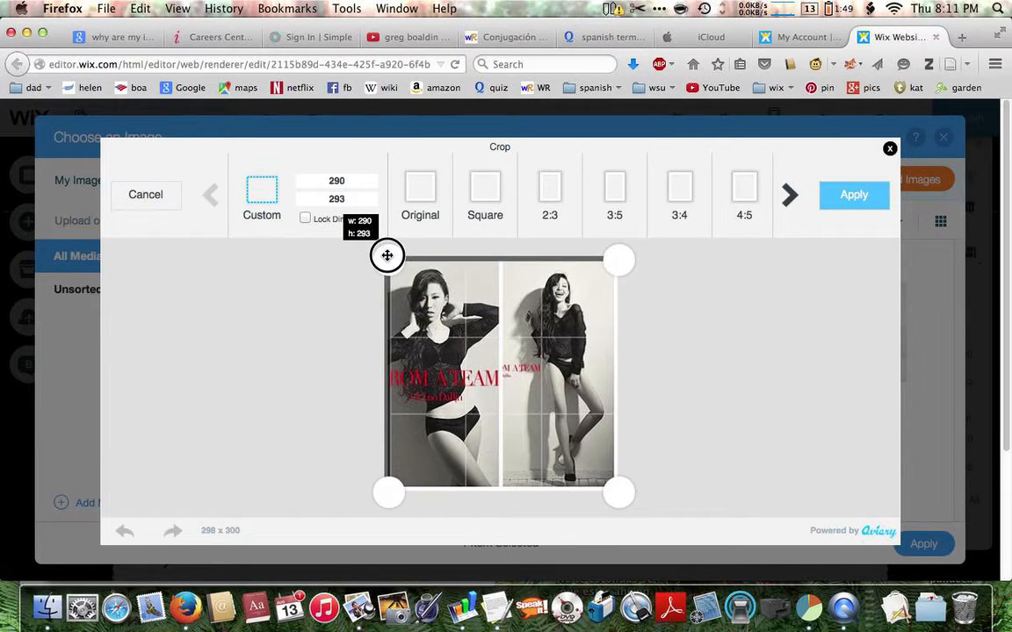
drag(387, 255, 387, 256)
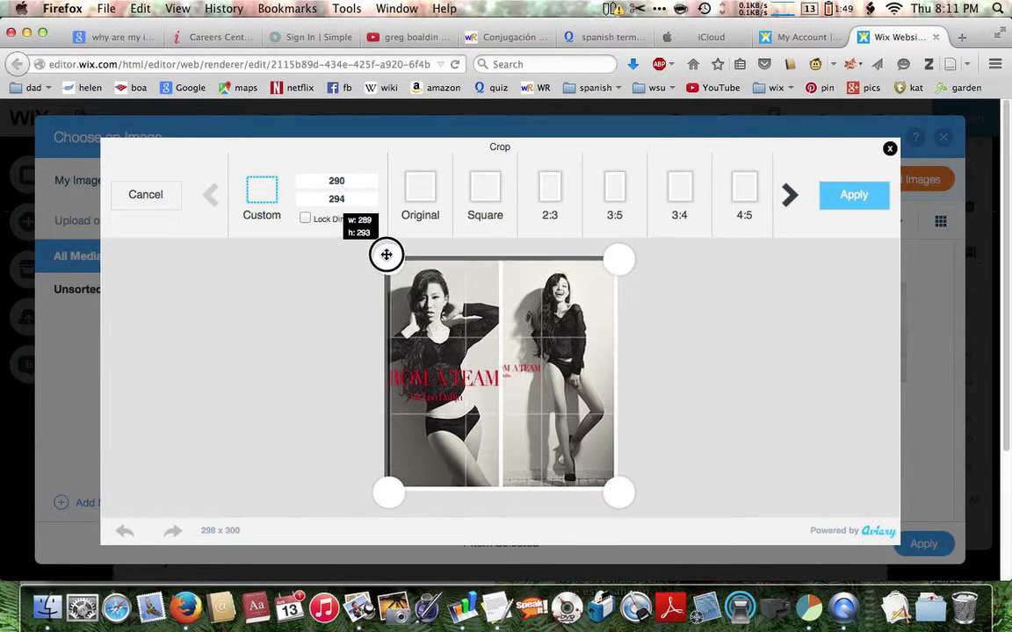
drag(387, 254, 388, 254)
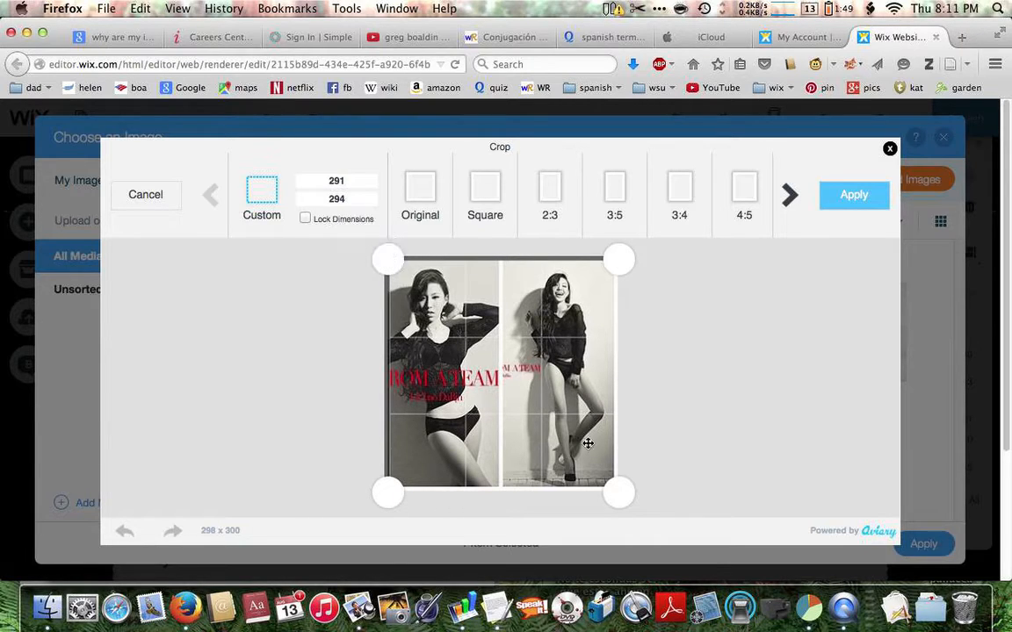
drag(619, 493, 614, 492)
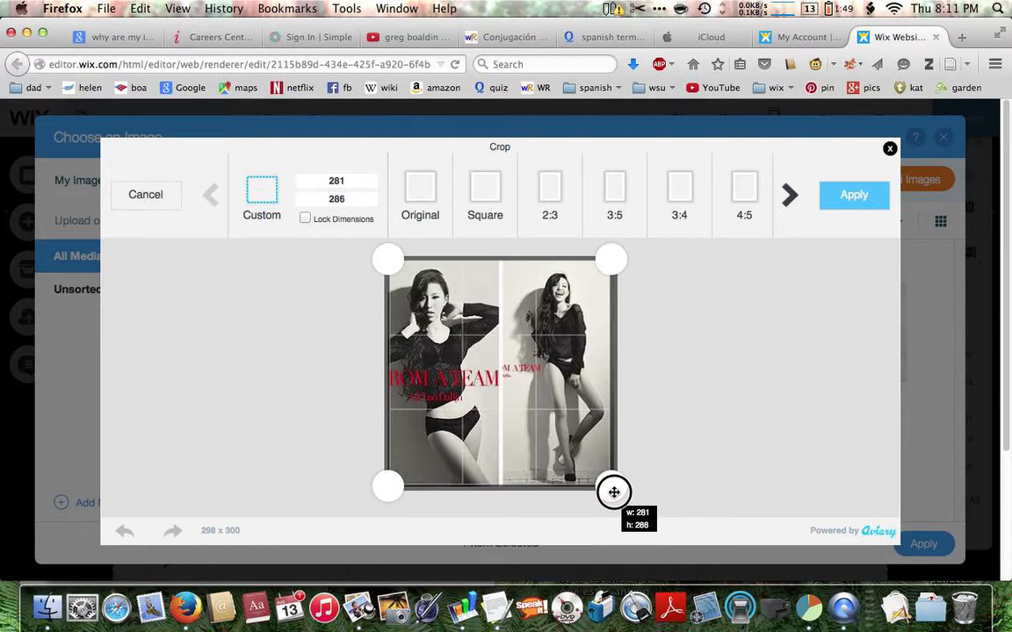
drag(614, 492, 617, 492)
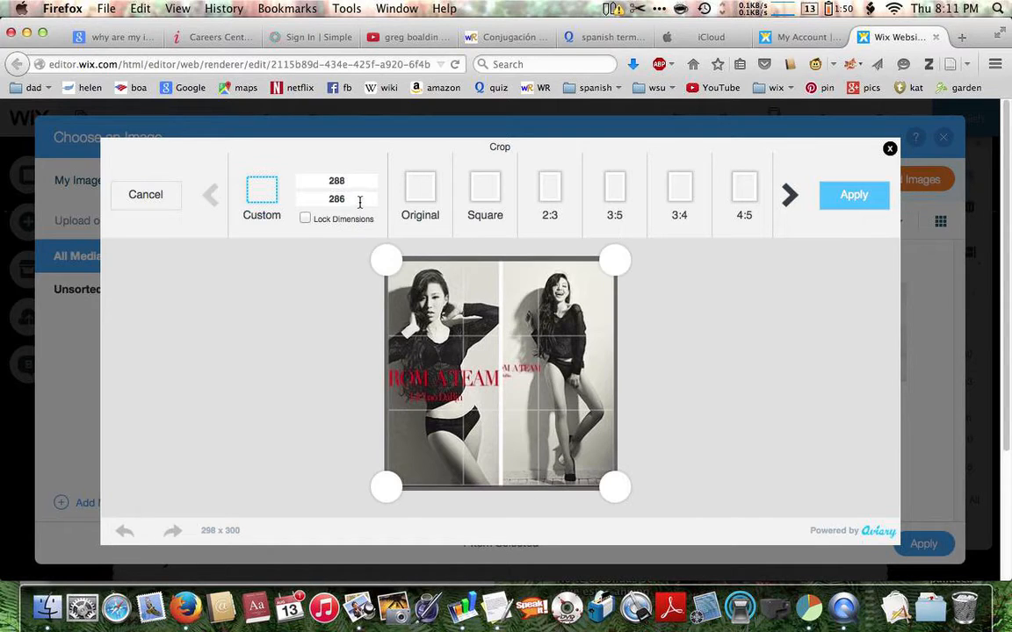
key(Backspace)
text(8)
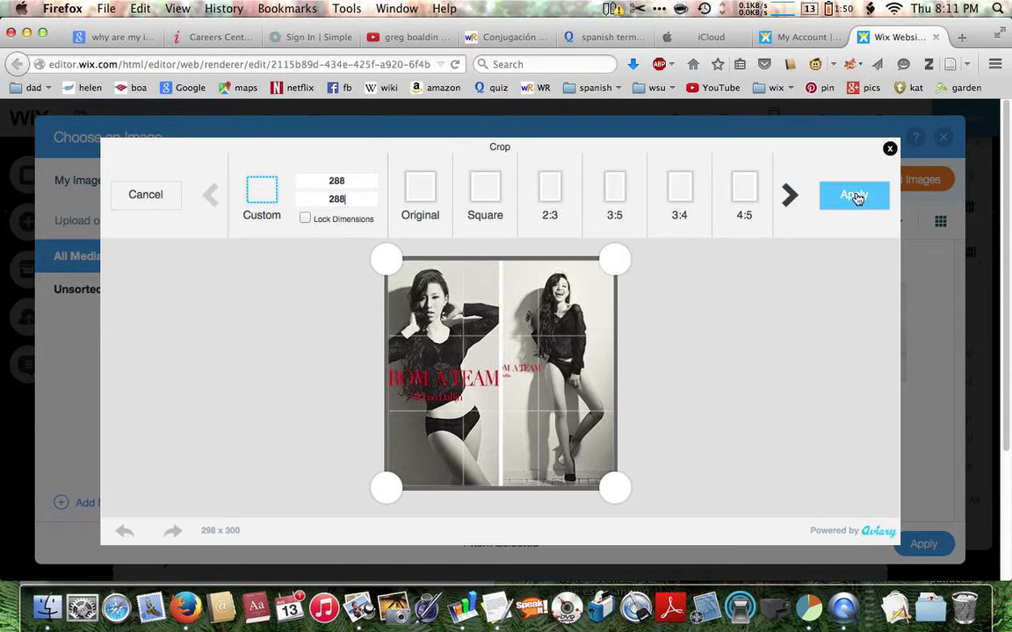
click(854, 195)
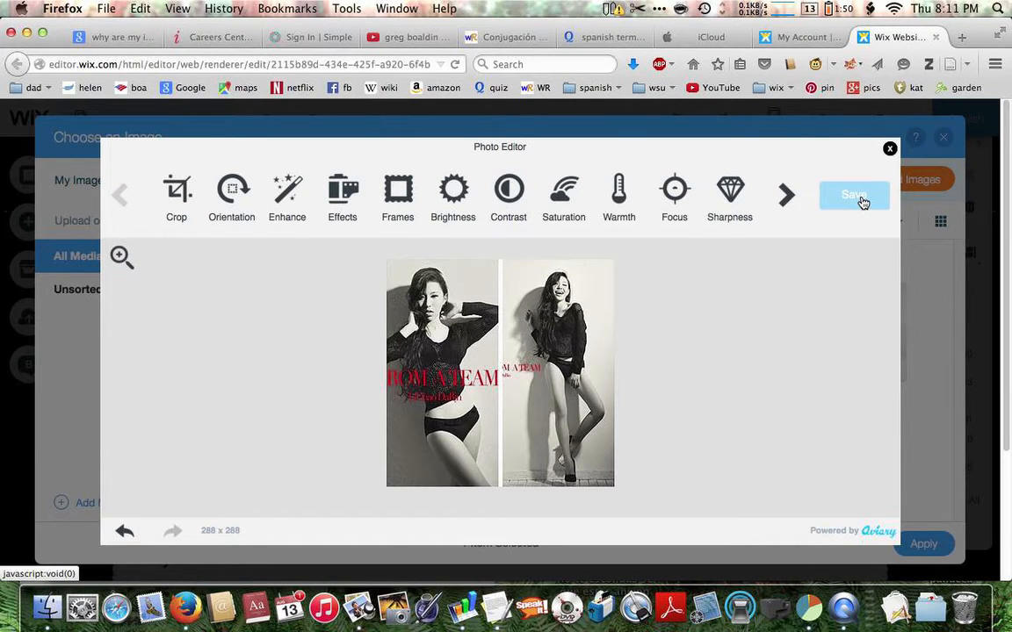
Step: Save the cropped copy and apply 43_edited.jpg as the third gallery image
click(853, 195)
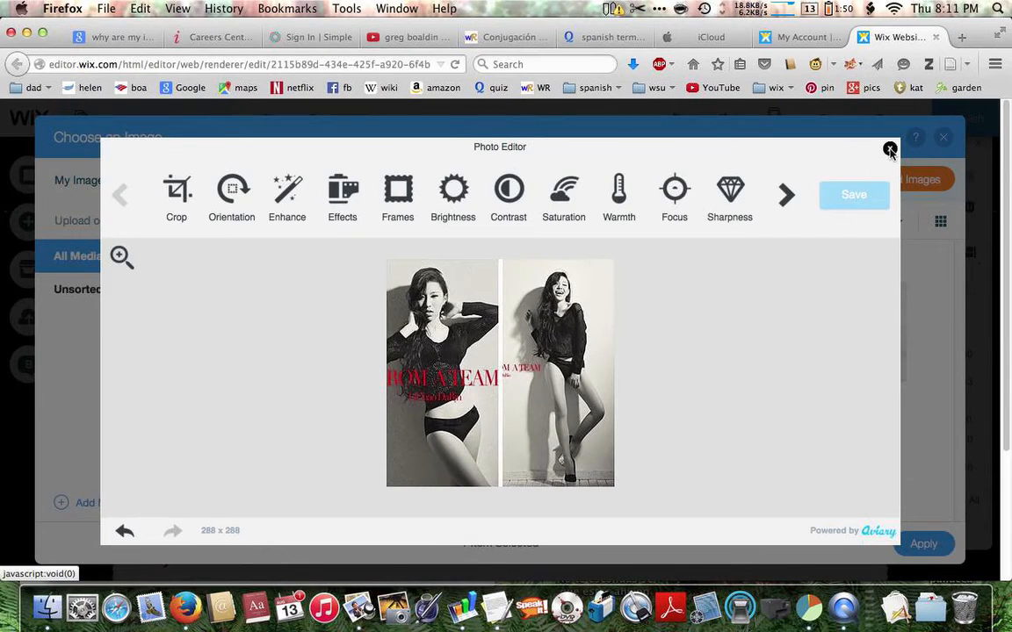
click(890, 147)
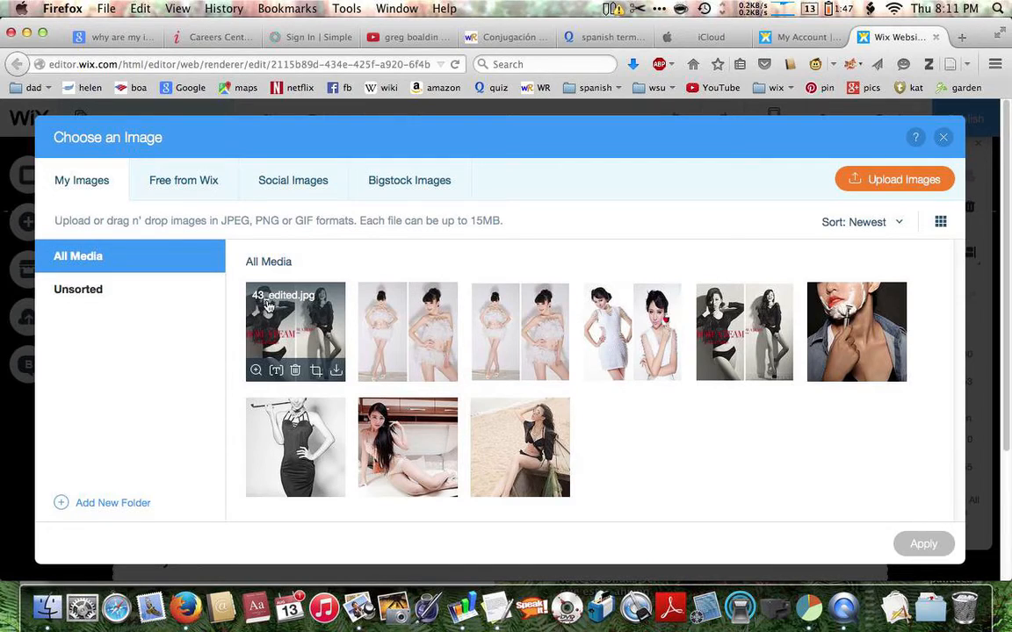
mouse_move(406, 331)
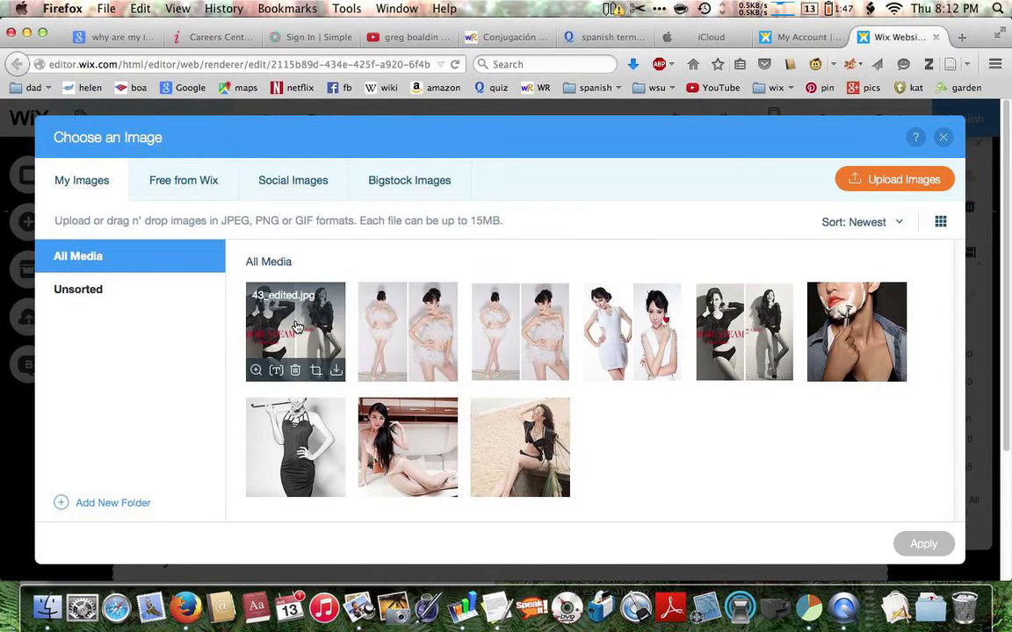
mouse_move(303, 329)
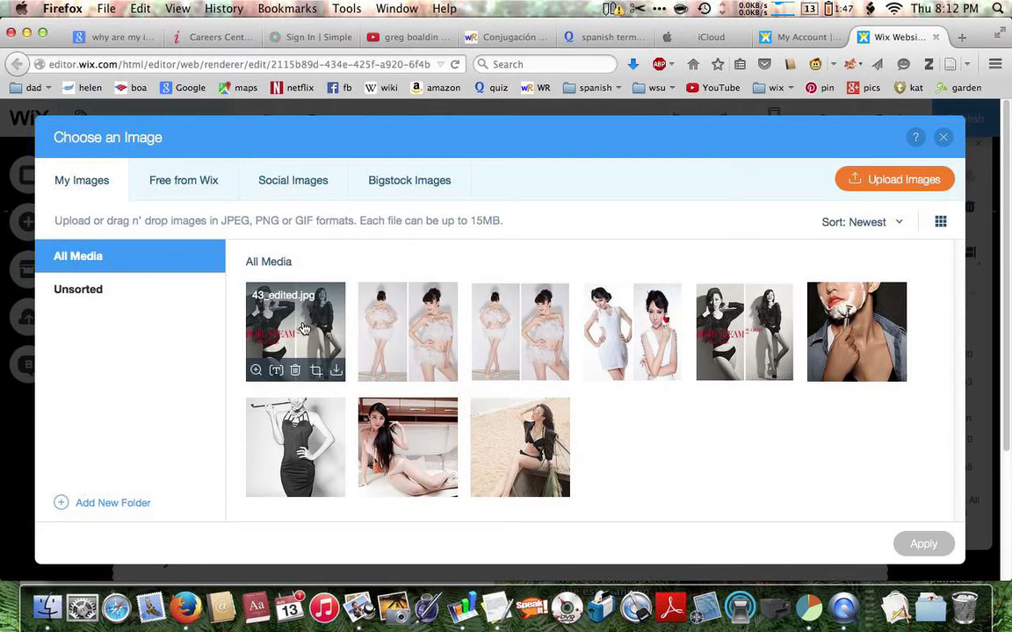
click(295, 331)
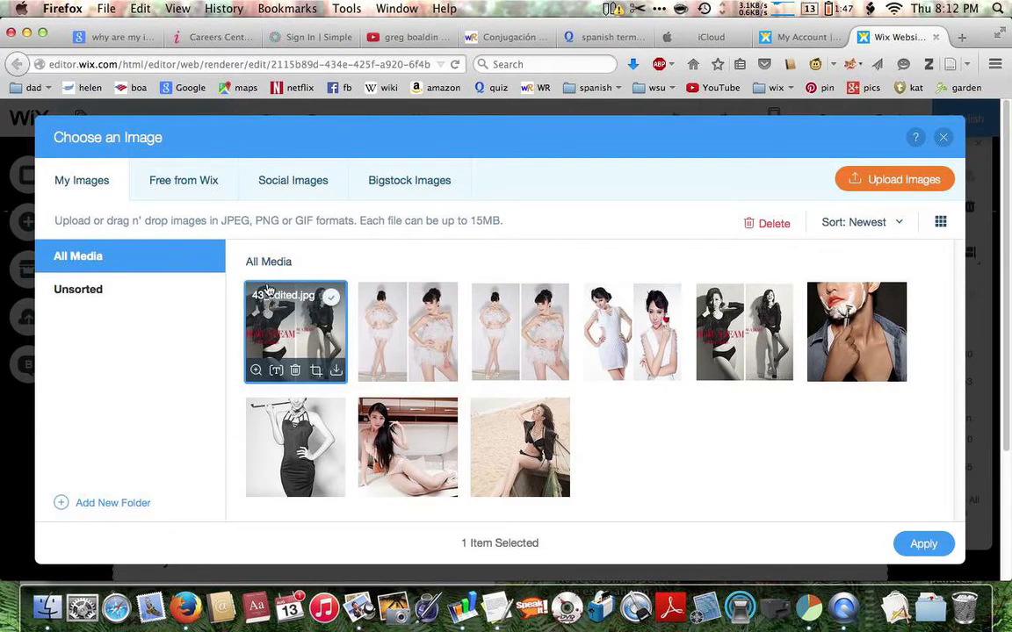
mouse_move(677, 465)
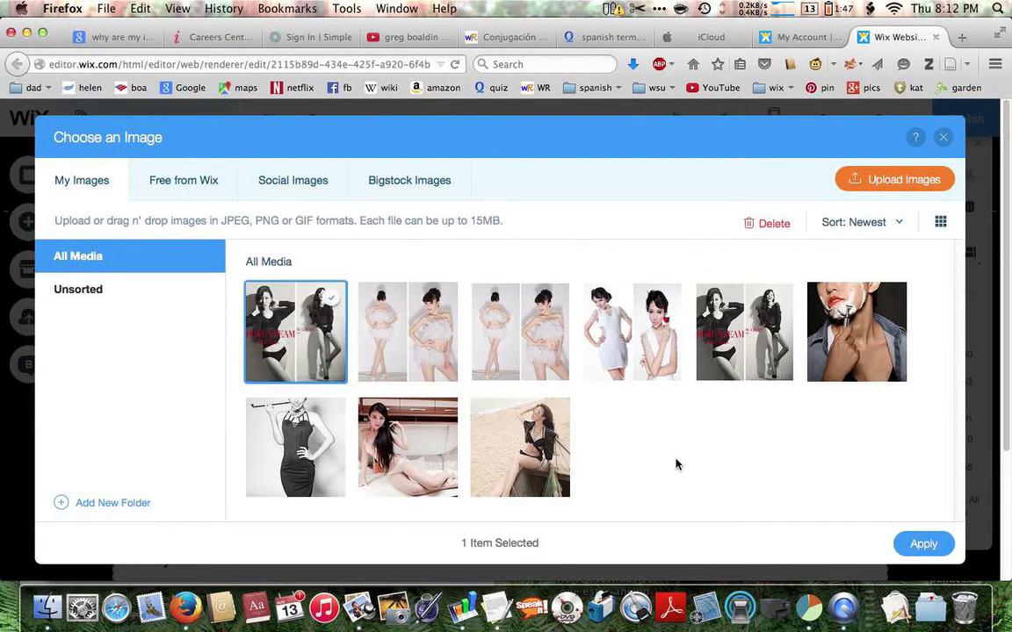
click(923, 543)
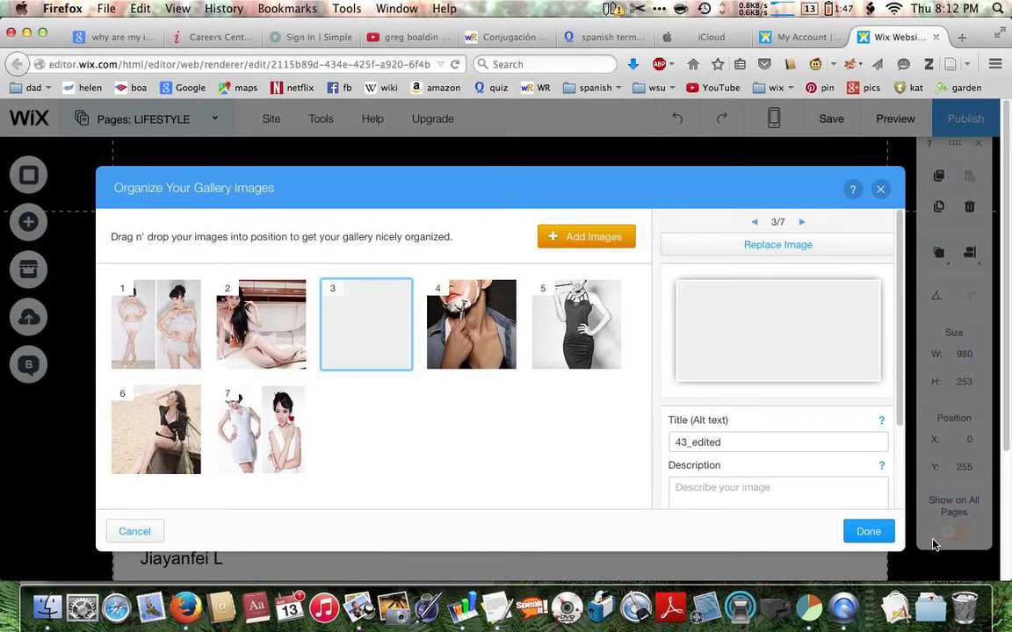
Step: Deselect the image, finish organizing the gallery, and save the site
click(366, 324)
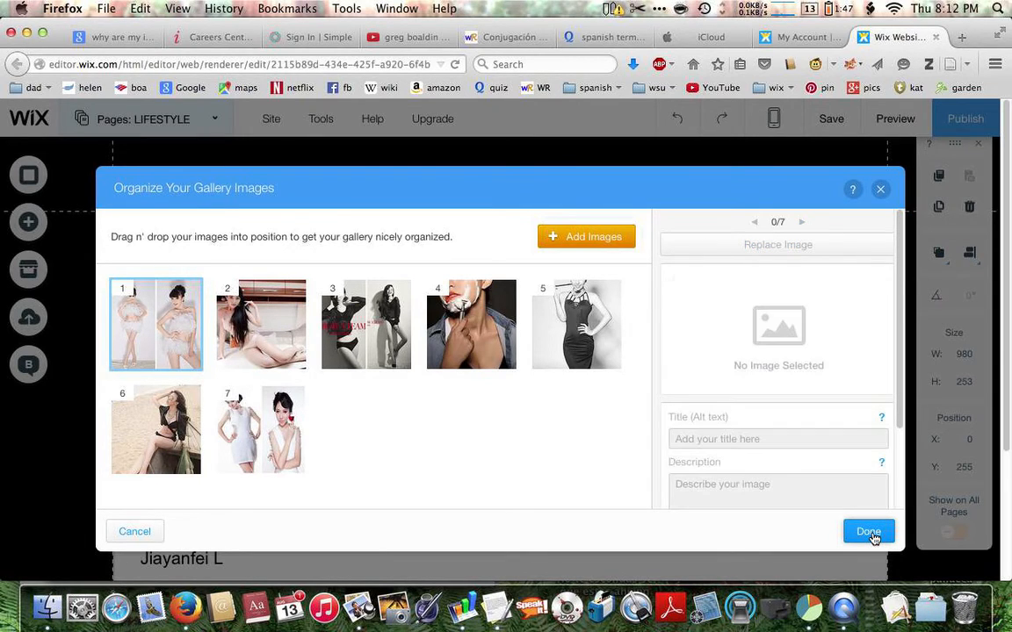
click(867, 532)
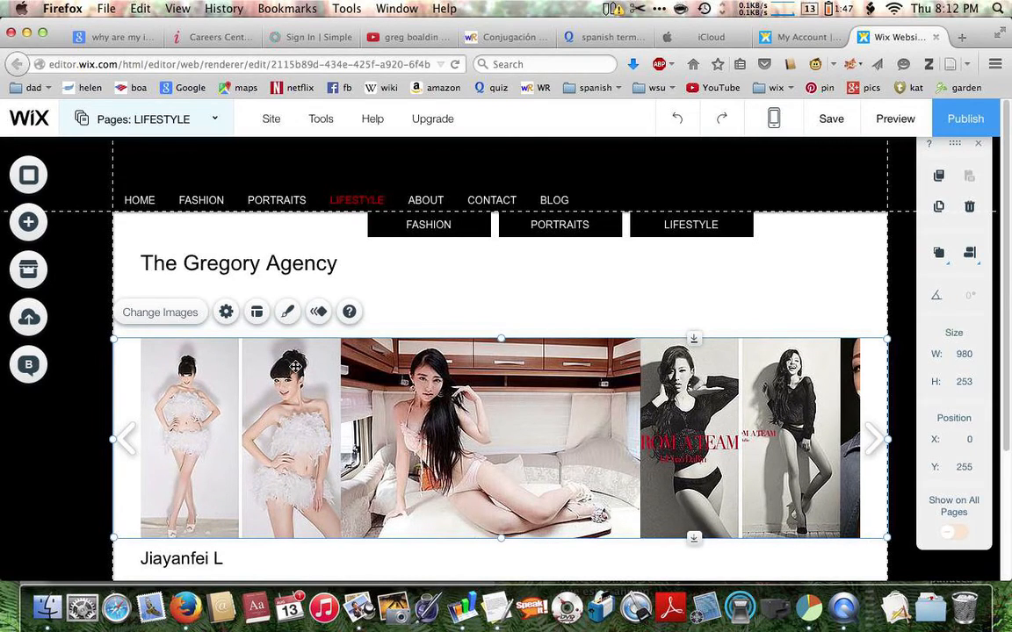
mouse_move(349, 364)
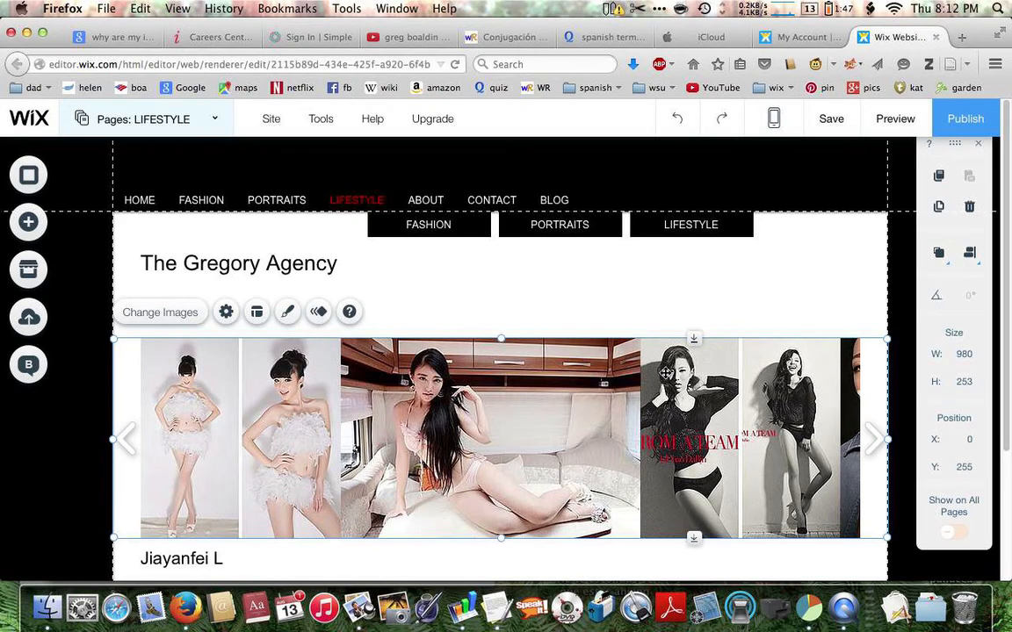
mouse_move(831, 119)
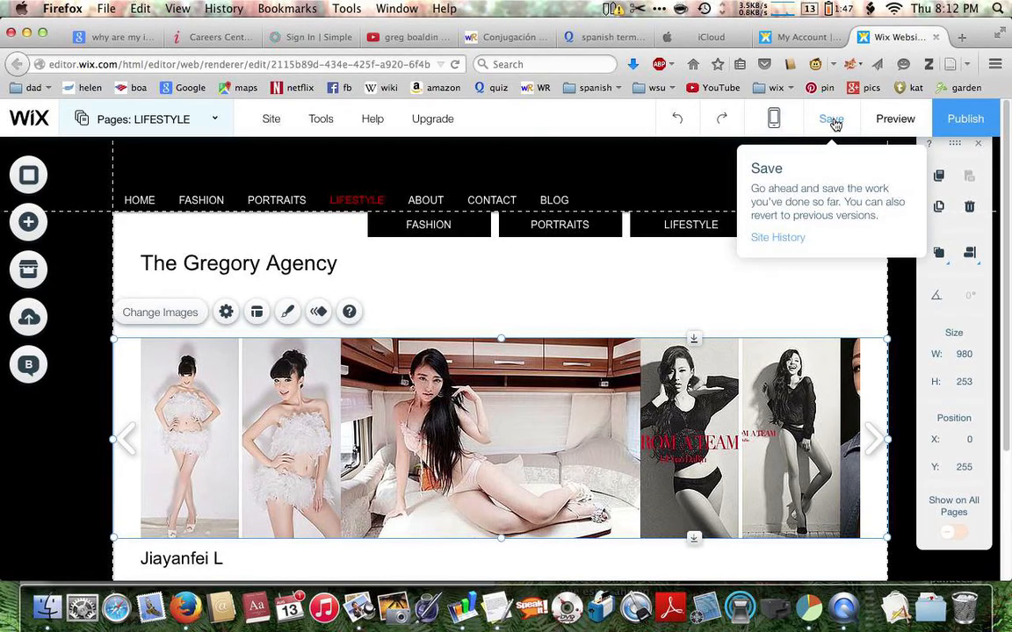
click(830, 119)
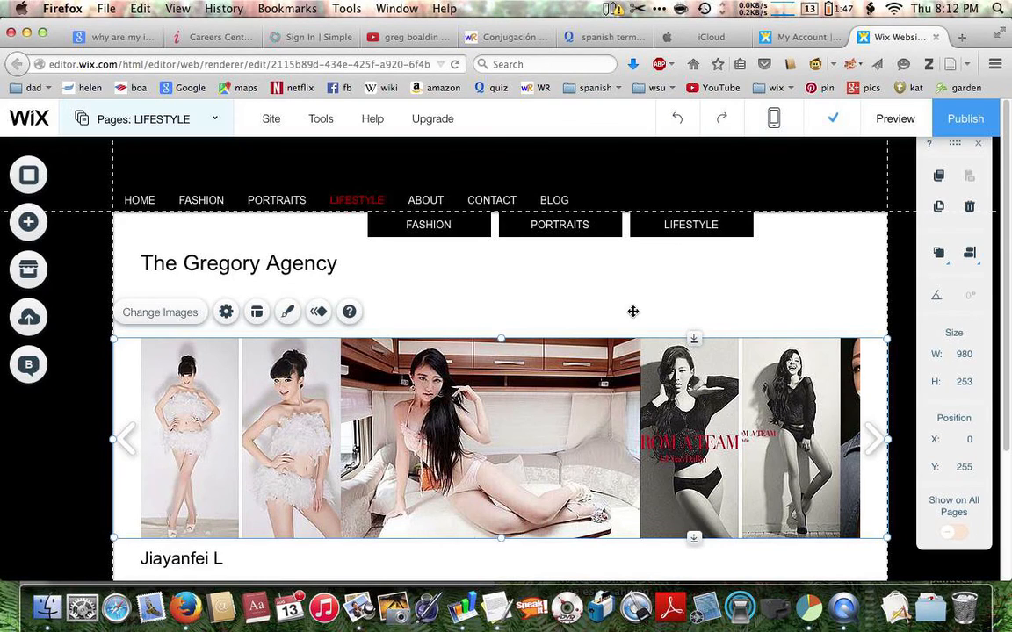
mouse_move(895, 119)
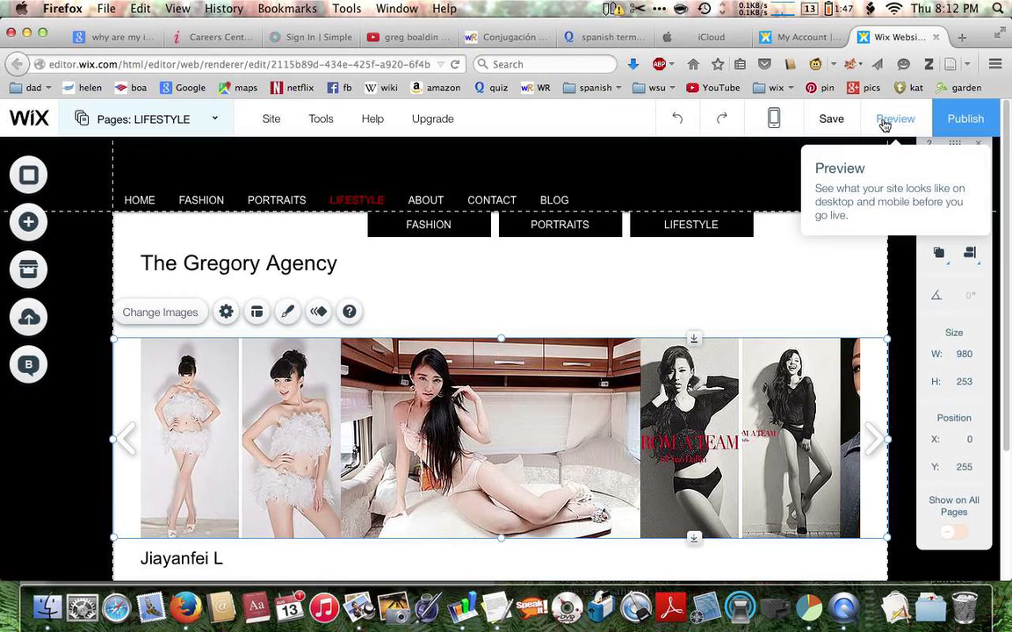
Step: Preview the site, save again, and dismiss the confirmation permanently with Don't show this again
click(895, 118)
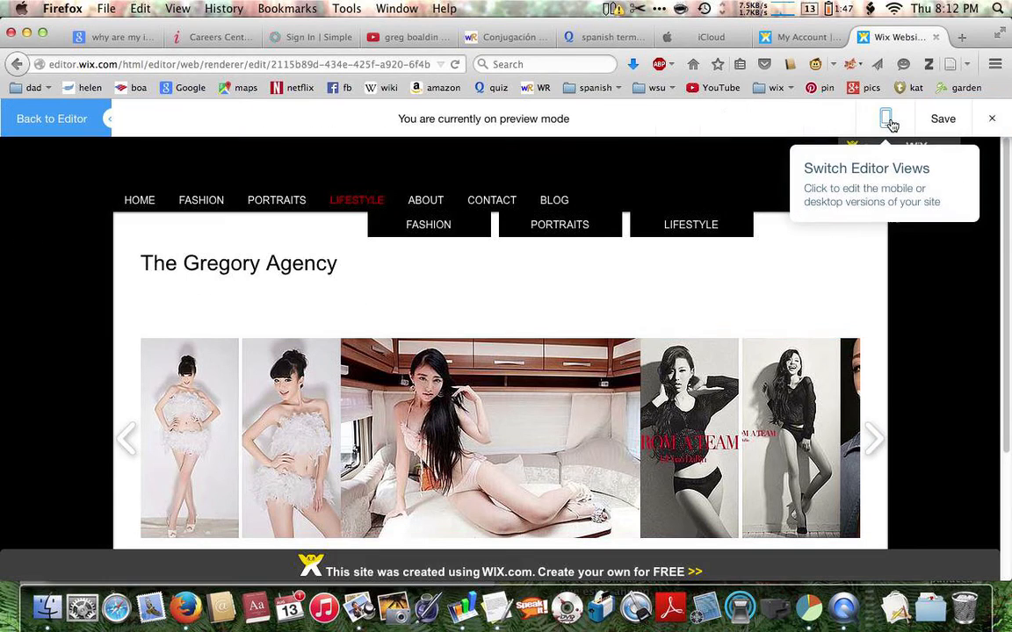
mouse_move(943, 119)
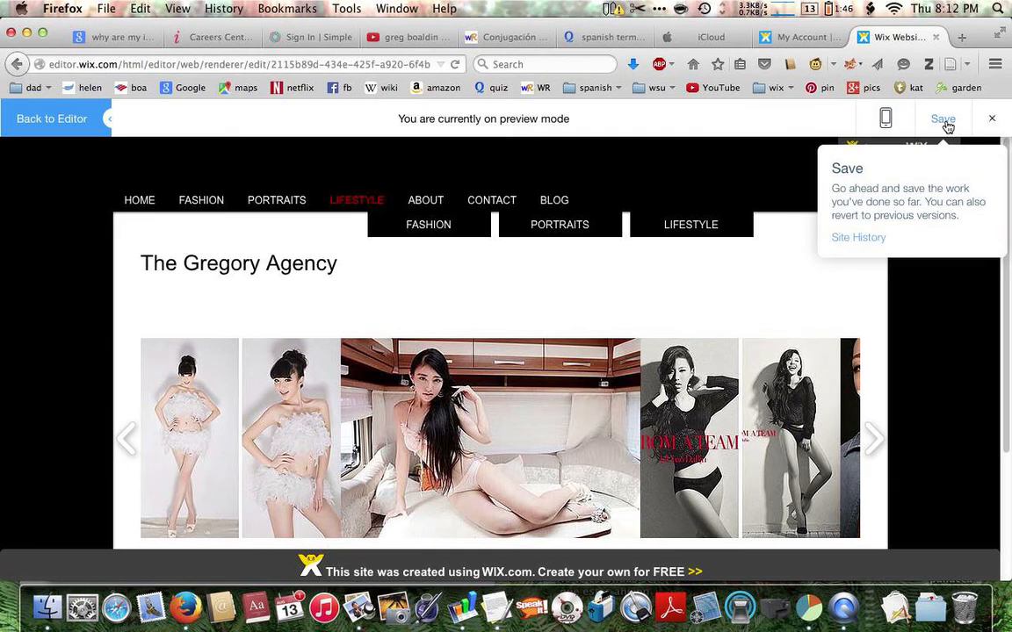
click(942, 118)
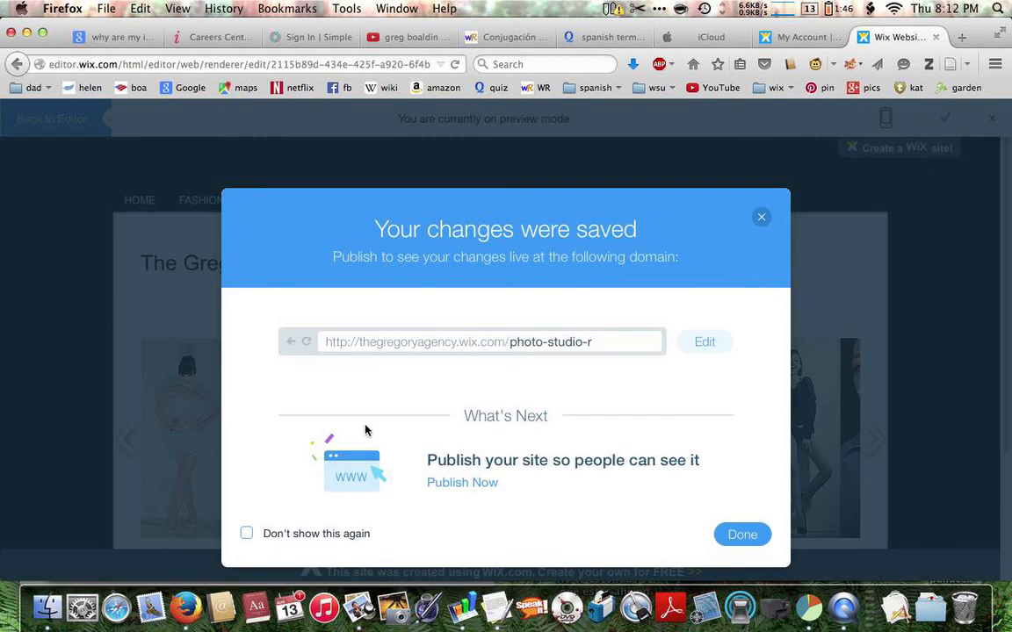
click(247, 533)
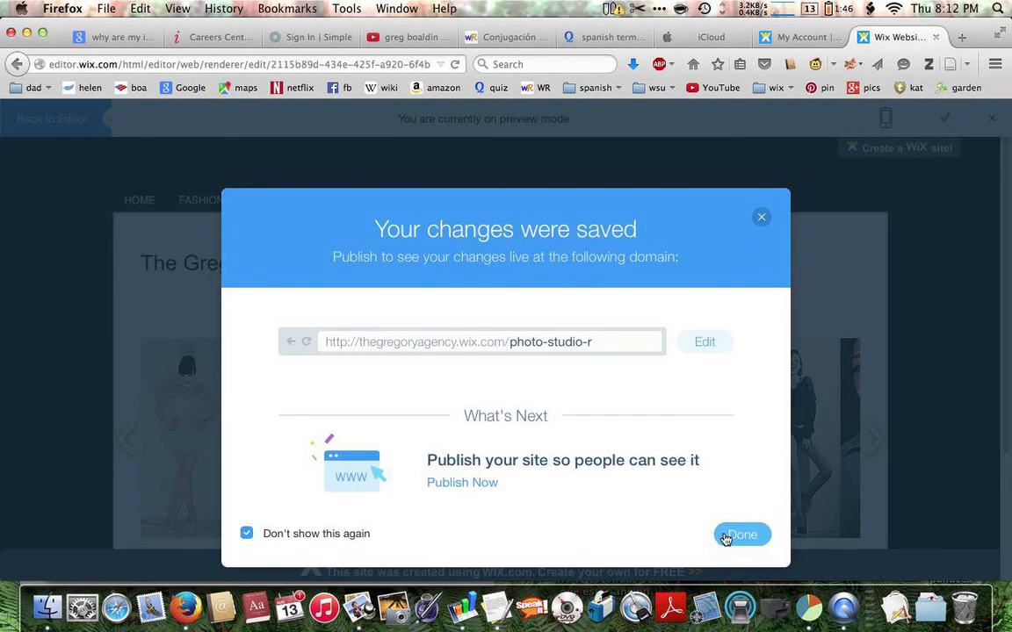
click(742, 535)
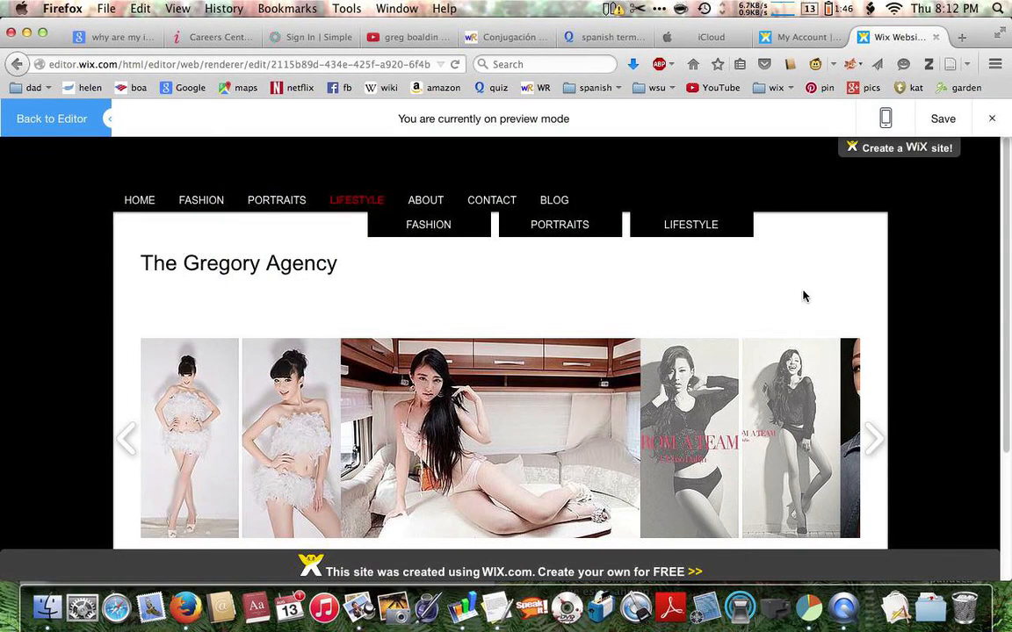
click(873, 439)
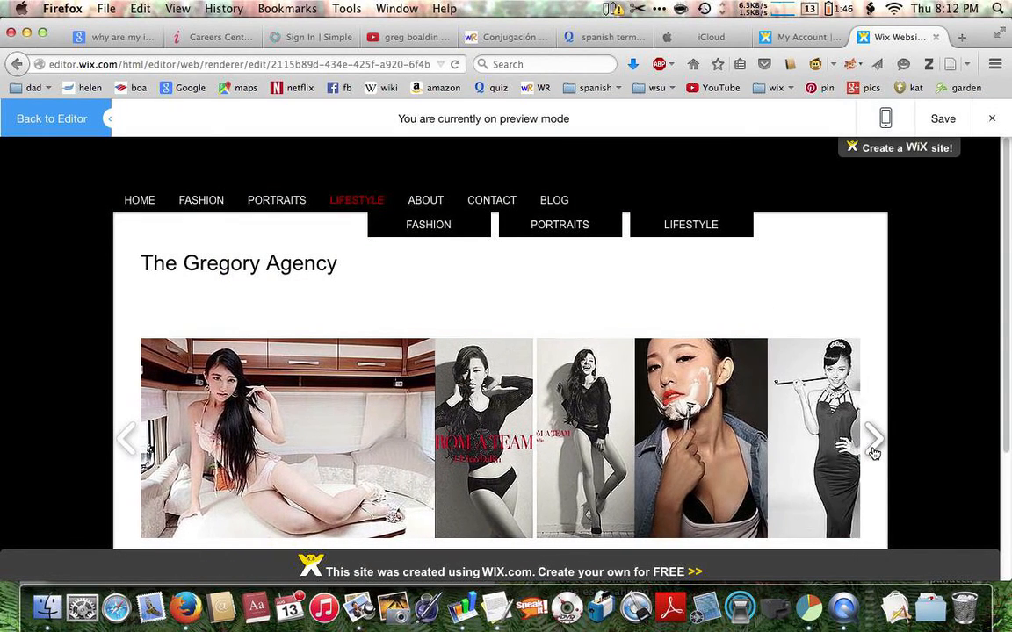
click(873, 439)
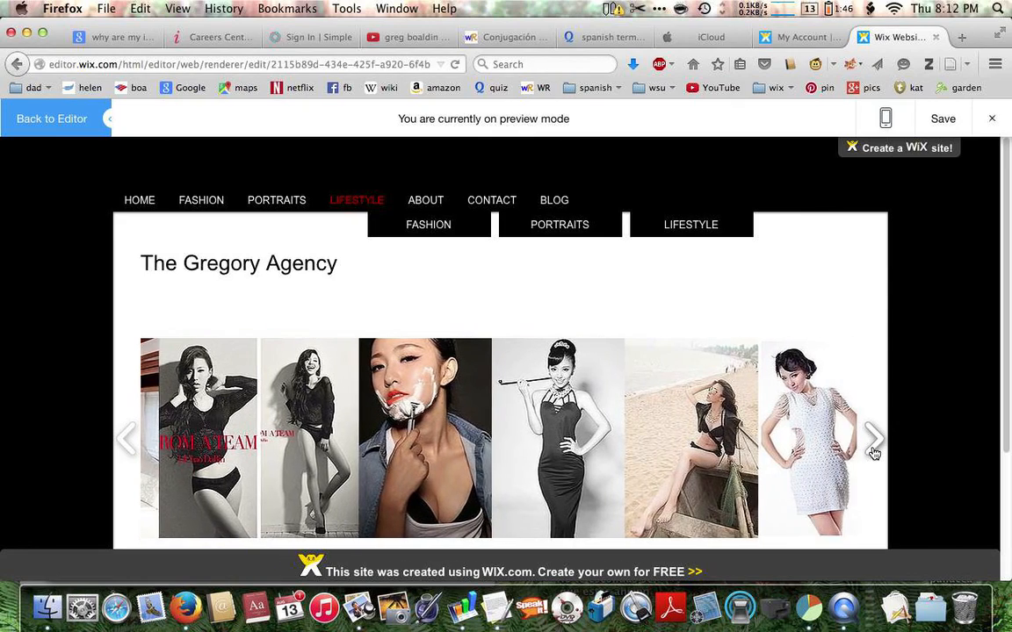
click(873, 438)
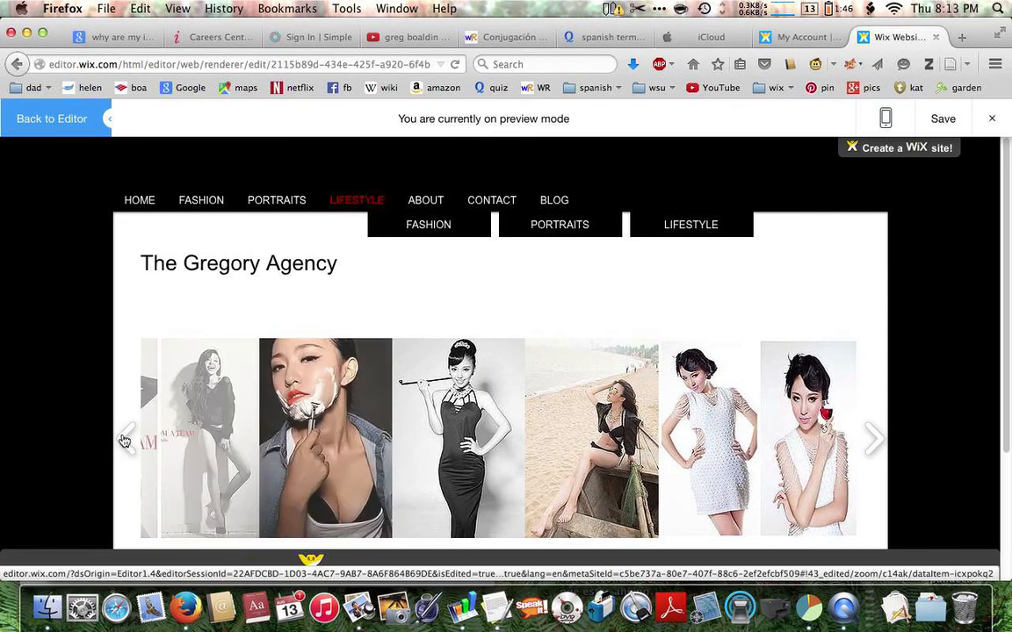
click(125, 438)
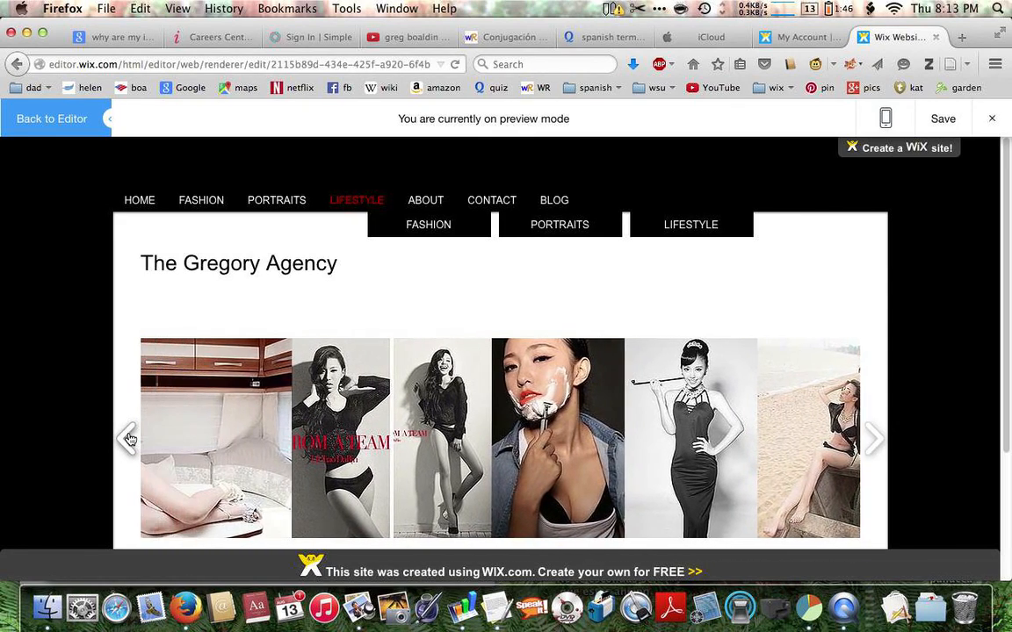
click(129, 438)
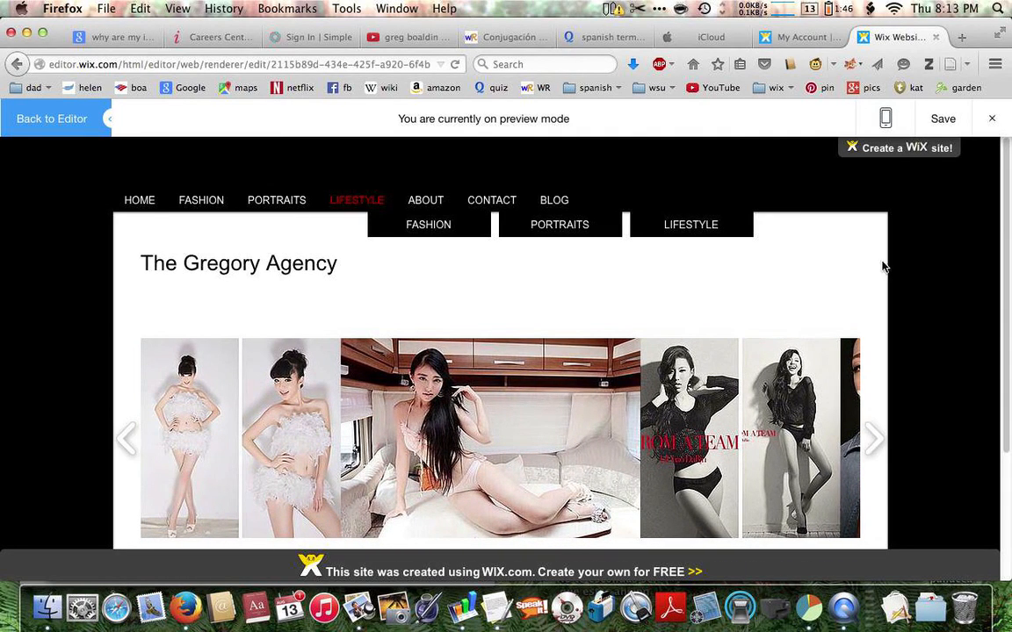
mouse_move(923, 287)
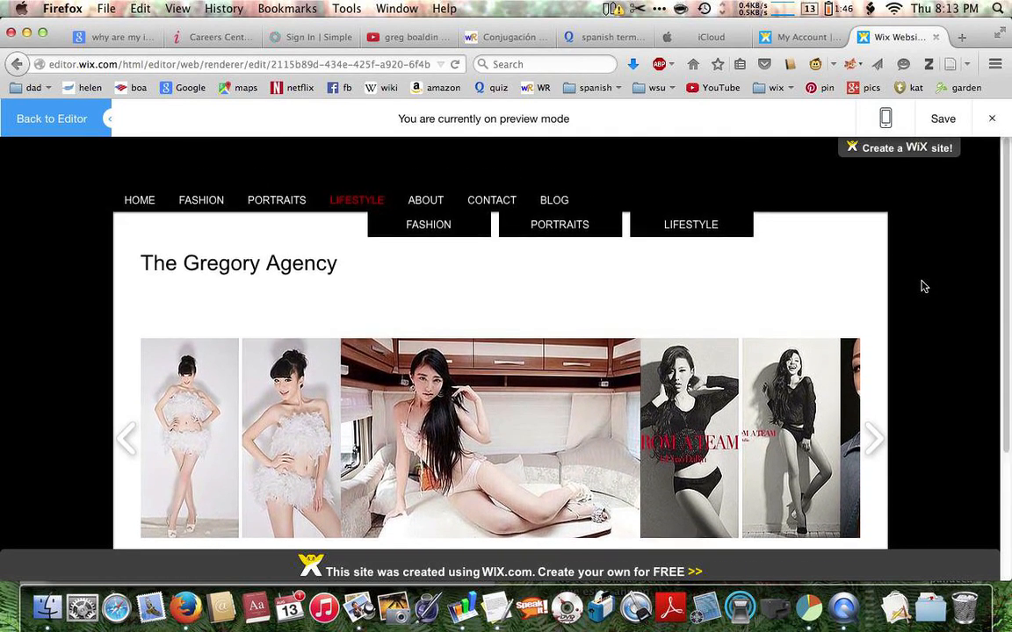